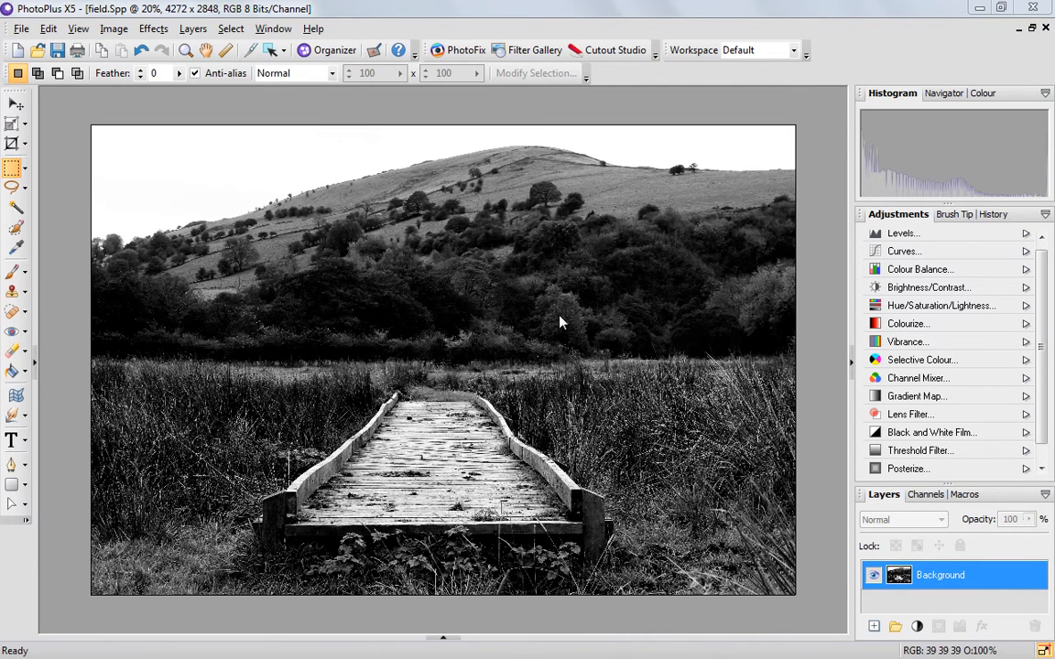
pyautogui.moveTo(35, 367)
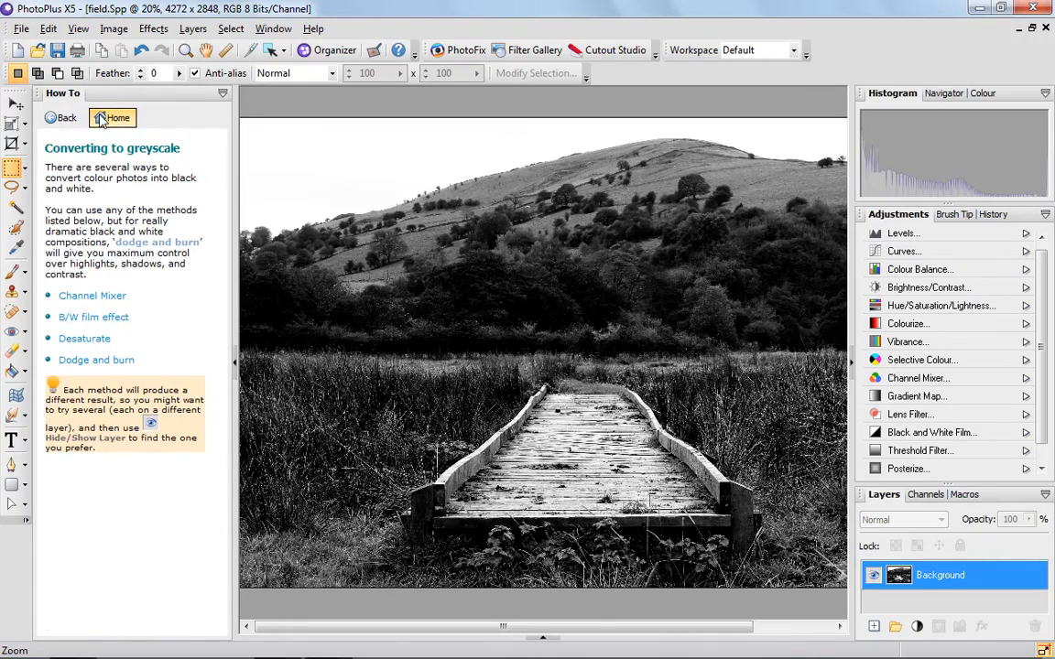
# Step: Return to the How To guide's home page of photo-editing topics
pyautogui.click(112, 117)
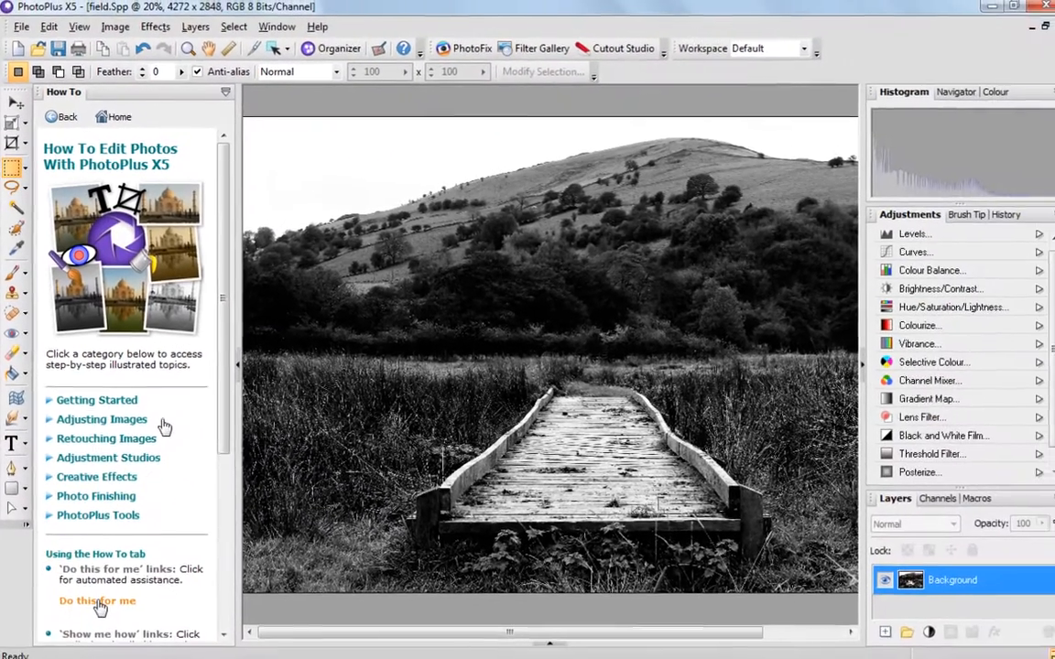
# Step: Expand Adjustment Studios and open the Black & White Studio help topic
pyautogui.click(108, 454)
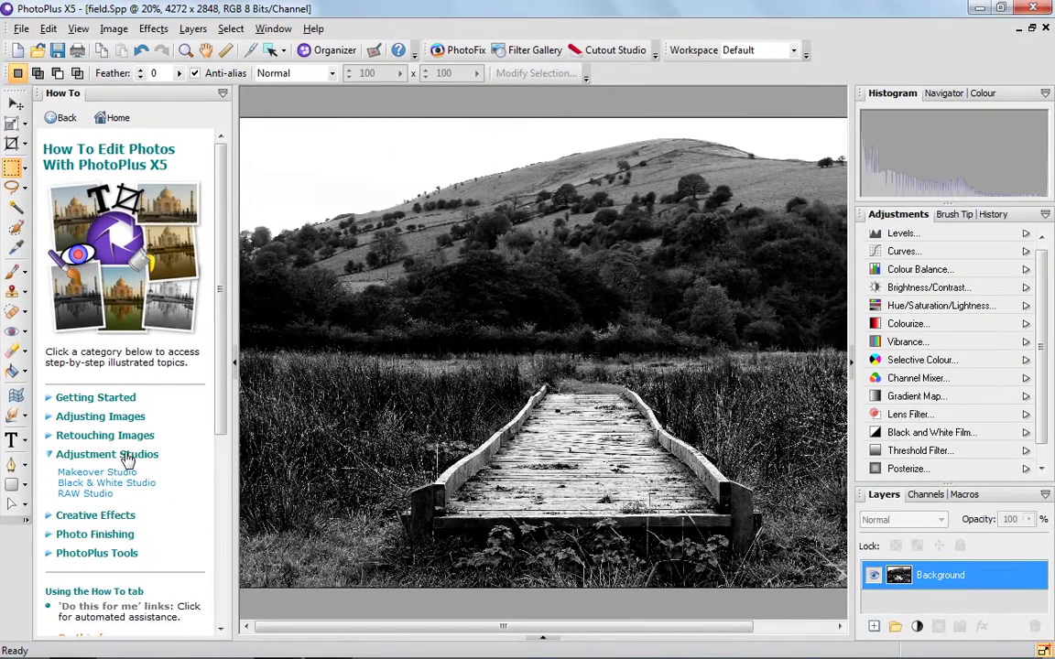
pyautogui.moveTo(126, 493)
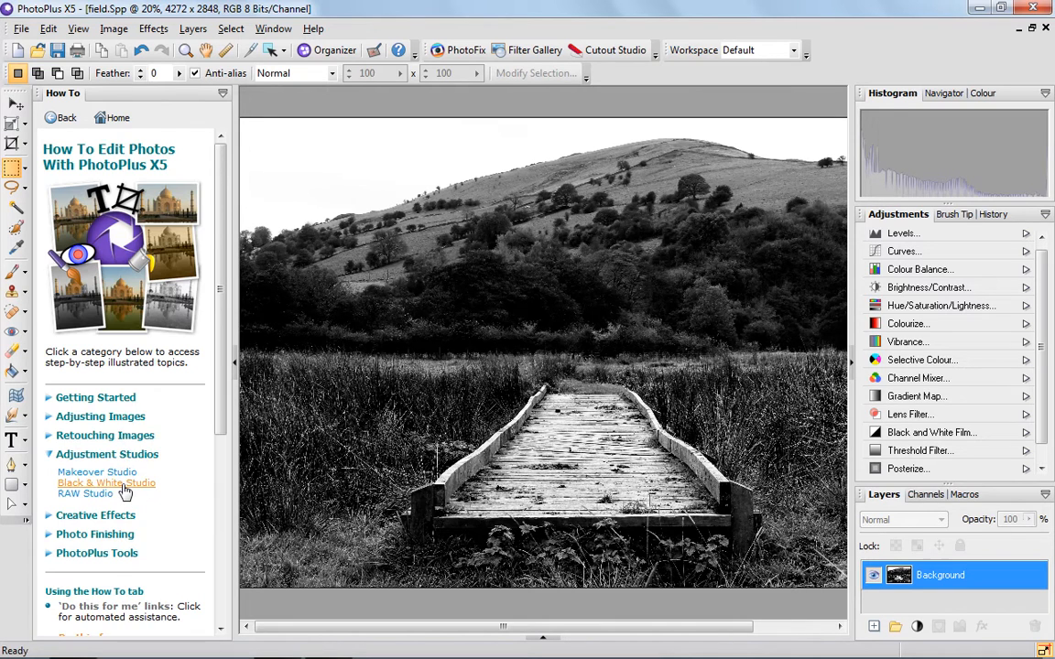
pyautogui.click(106, 482)
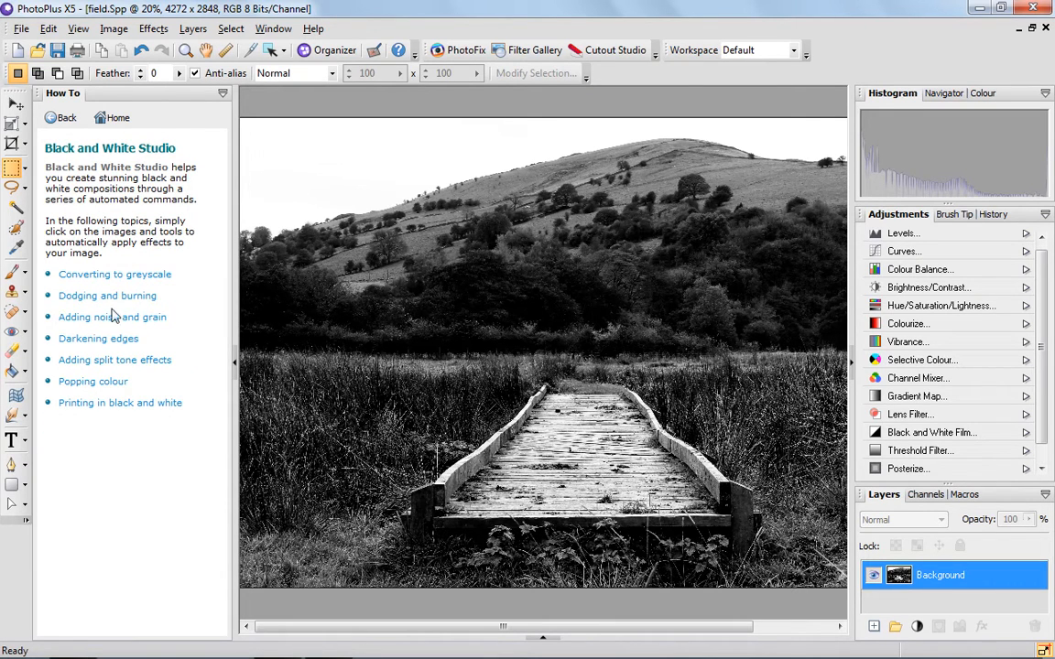
pyautogui.moveTo(122, 294)
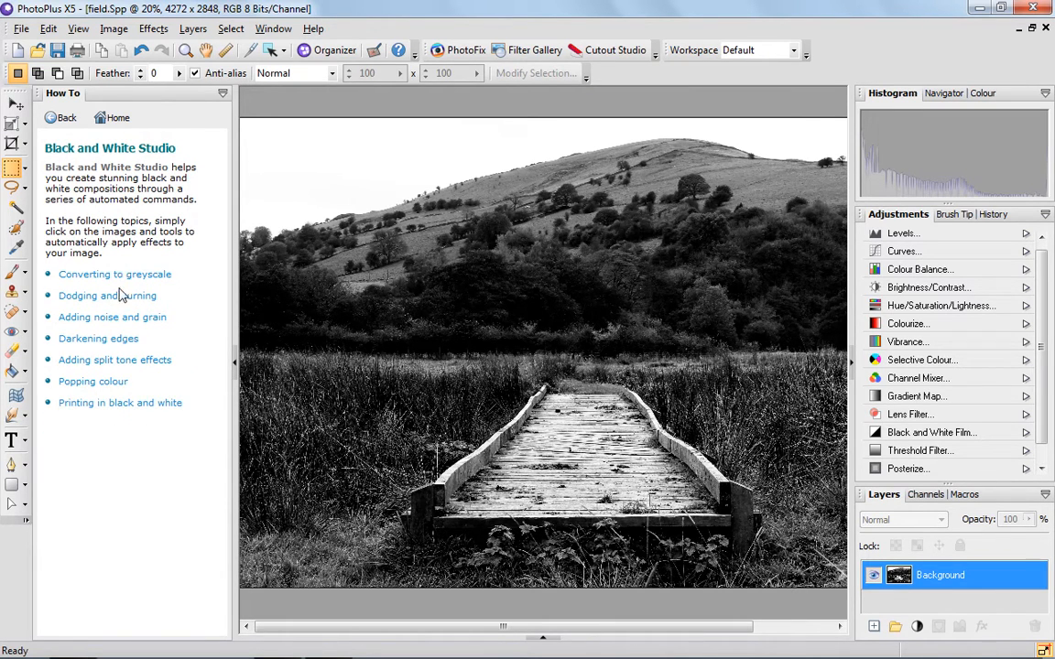
pyautogui.moveTo(108, 349)
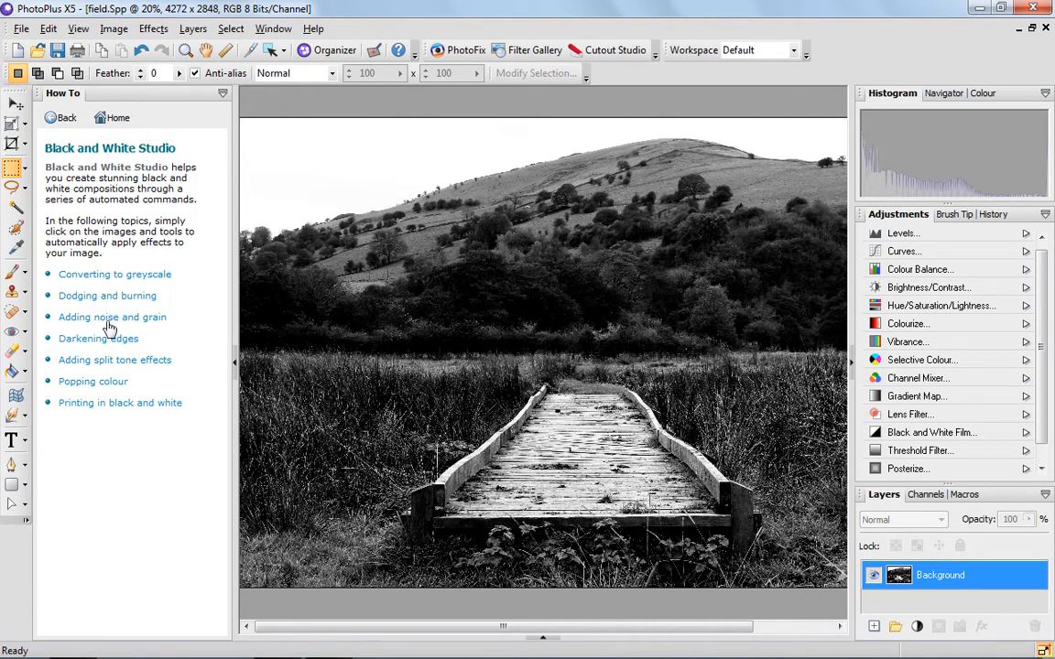
pyautogui.moveTo(138, 295)
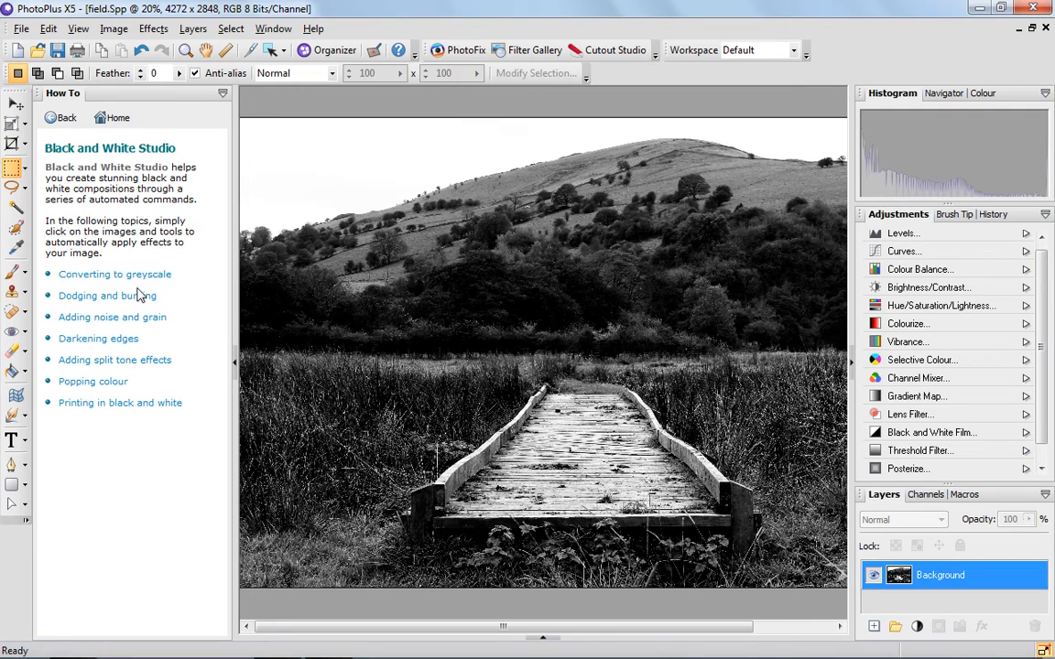
# Step: Open the Dodging and burning help topic and scroll through its steps
pyautogui.click(107, 295)
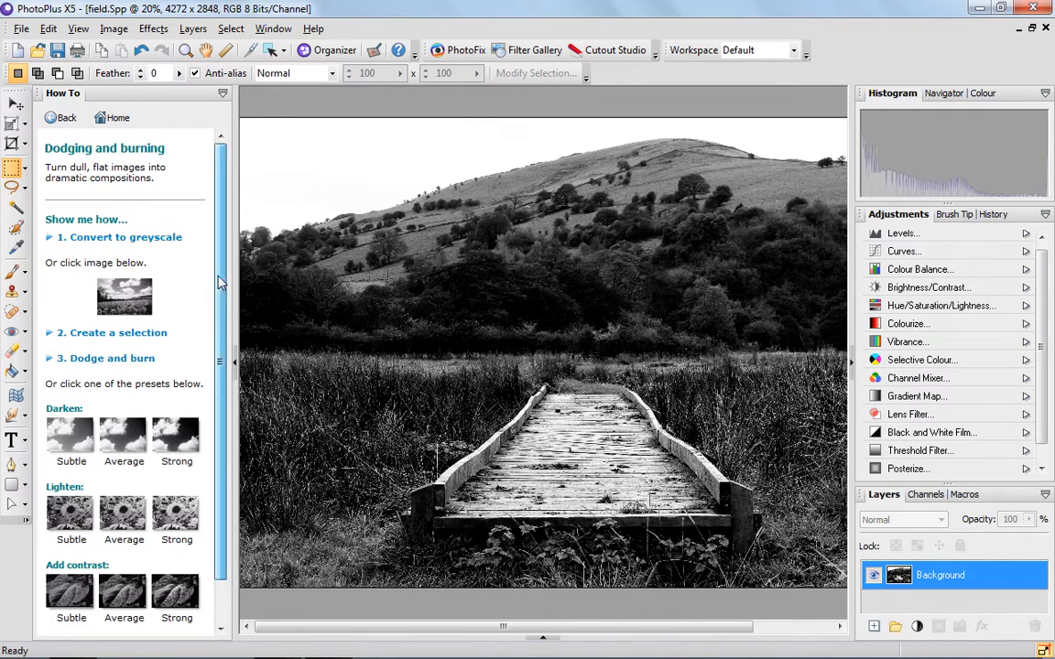
pyautogui.scroll(-3)
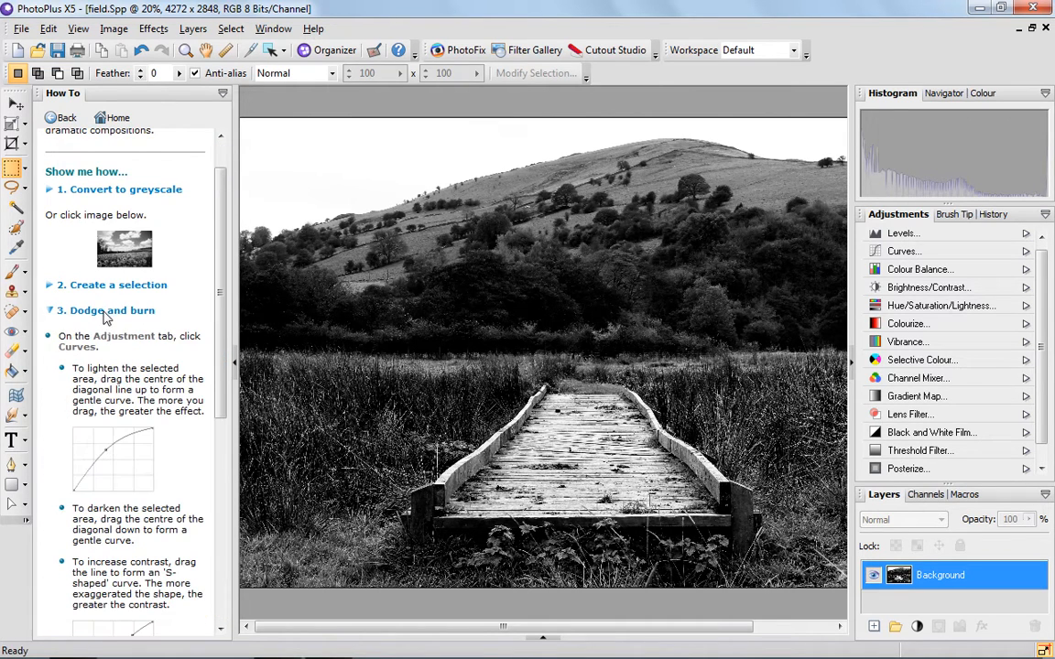
pyautogui.scroll(-3)
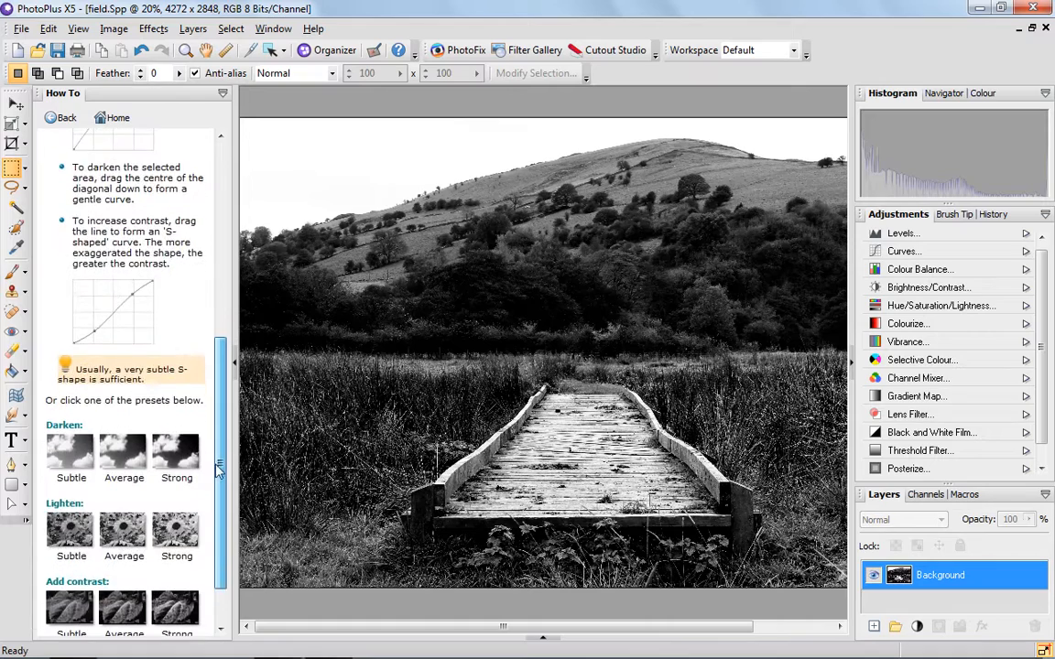
pyautogui.scroll(-3)
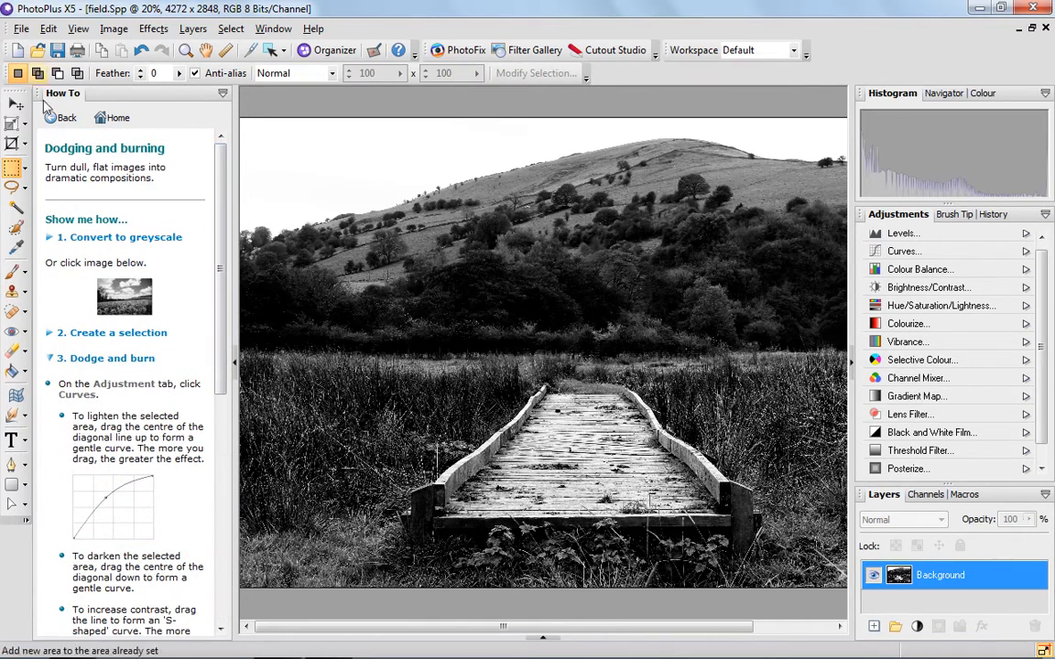
pyautogui.click(62, 117)
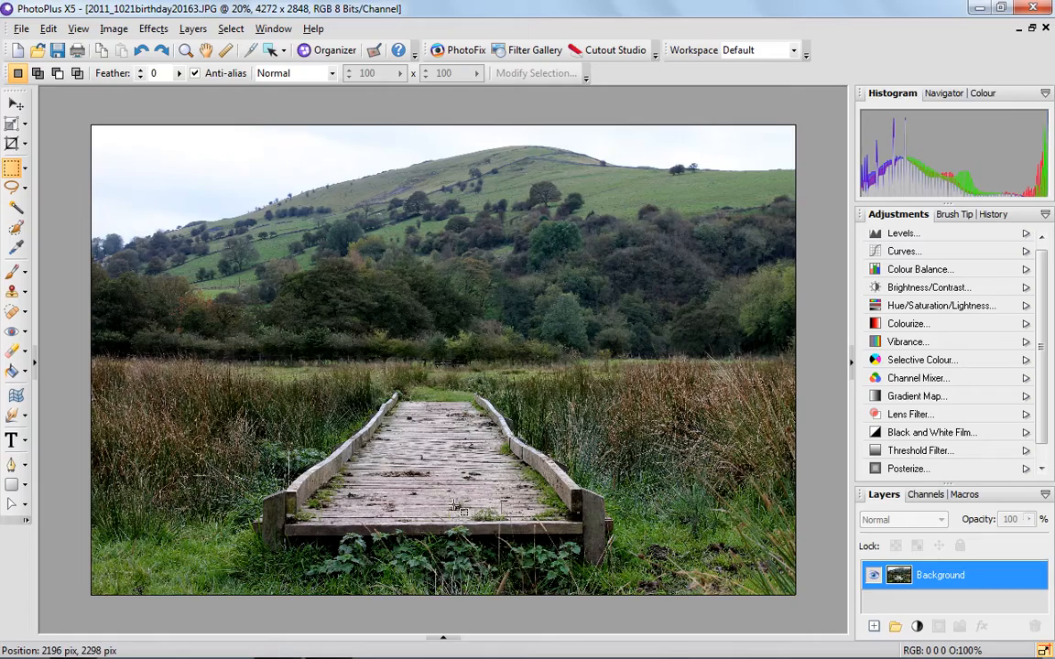
pyautogui.moveTo(764, 426)
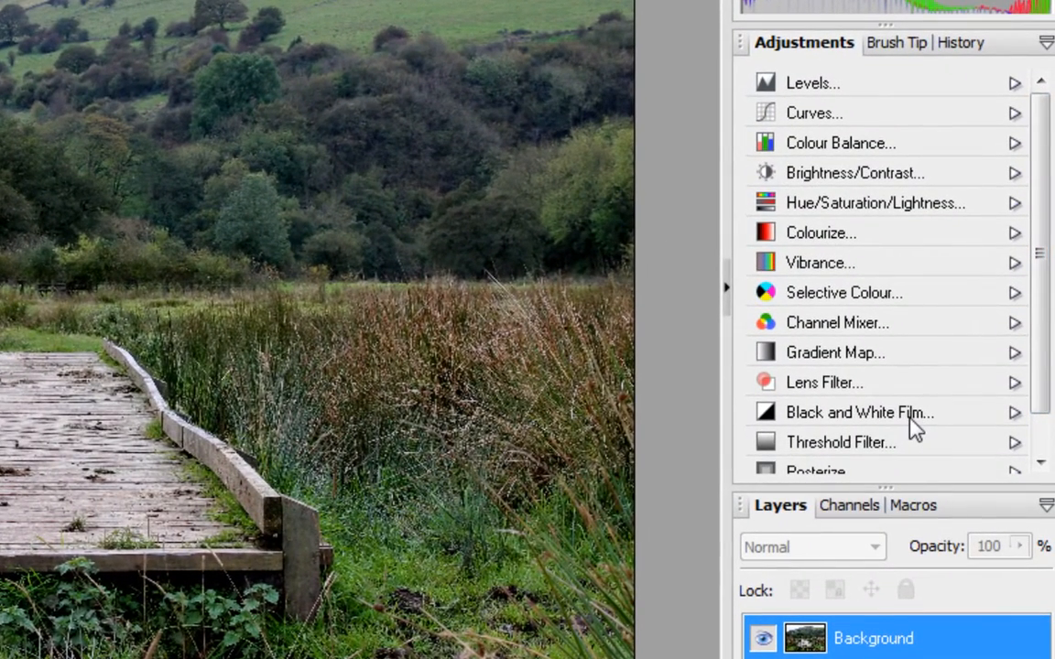
# Step: Add a Black and White Film adjustment layer to the boardwalk photo
pyautogui.click(860, 413)
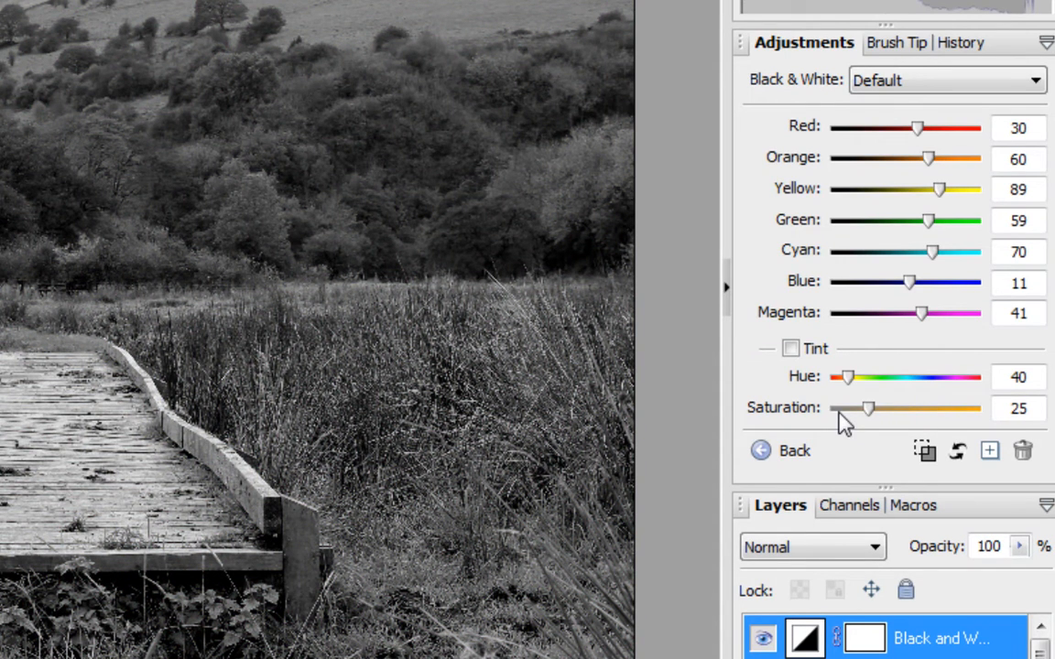
pyautogui.moveTo(939, 190)
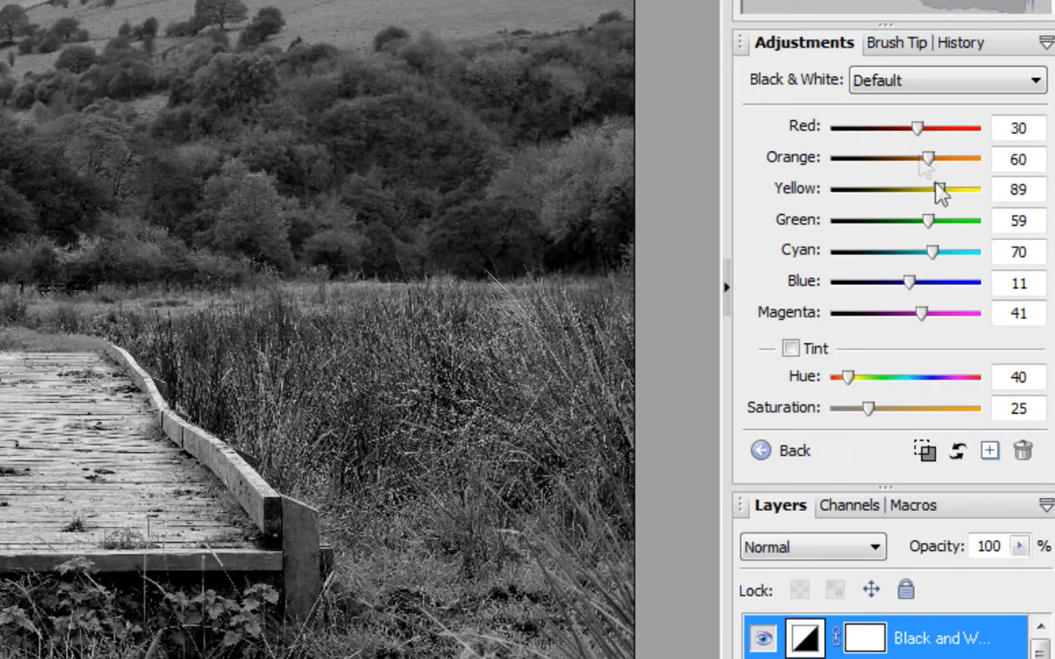
pyautogui.moveTo(922, 321)
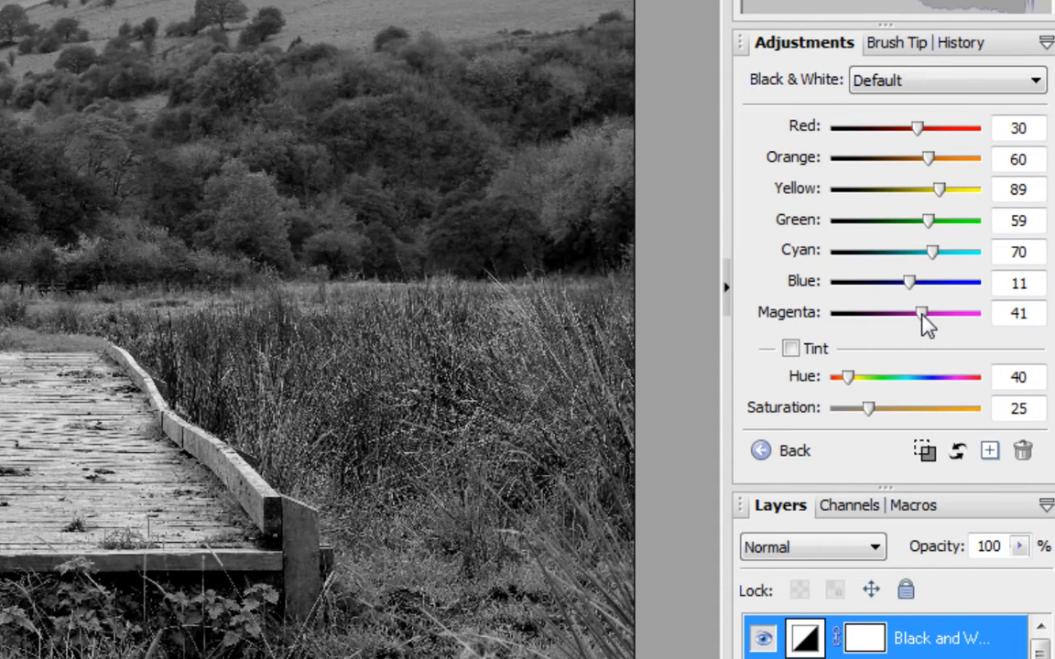
pyautogui.moveTo(926, 130)
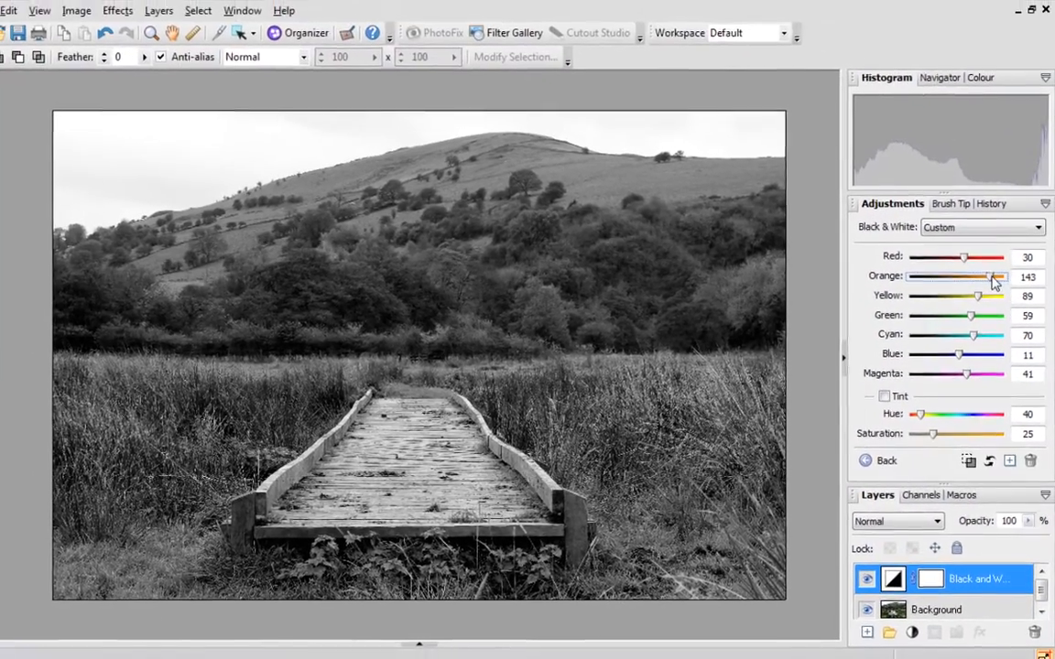
# Step: Adjust the Orange, Yellow and Green channel sliders of the black-and-white mix
pyautogui.moveTo(995, 284); pyautogui.dragTo(940, 284)
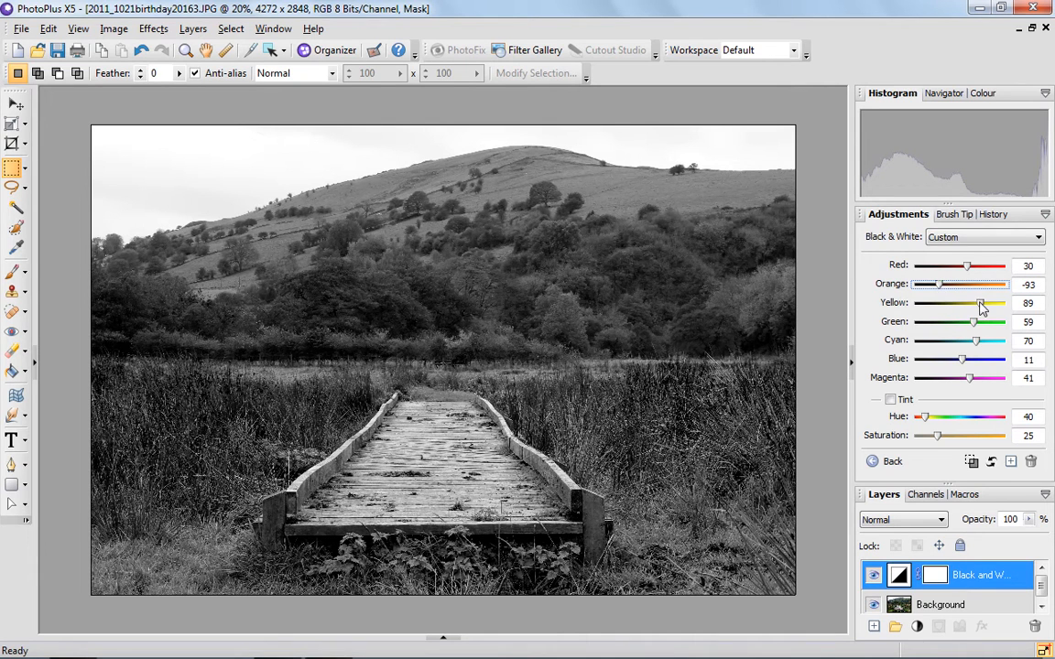
pyautogui.moveTo(980, 303); pyautogui.dragTo(957, 303)
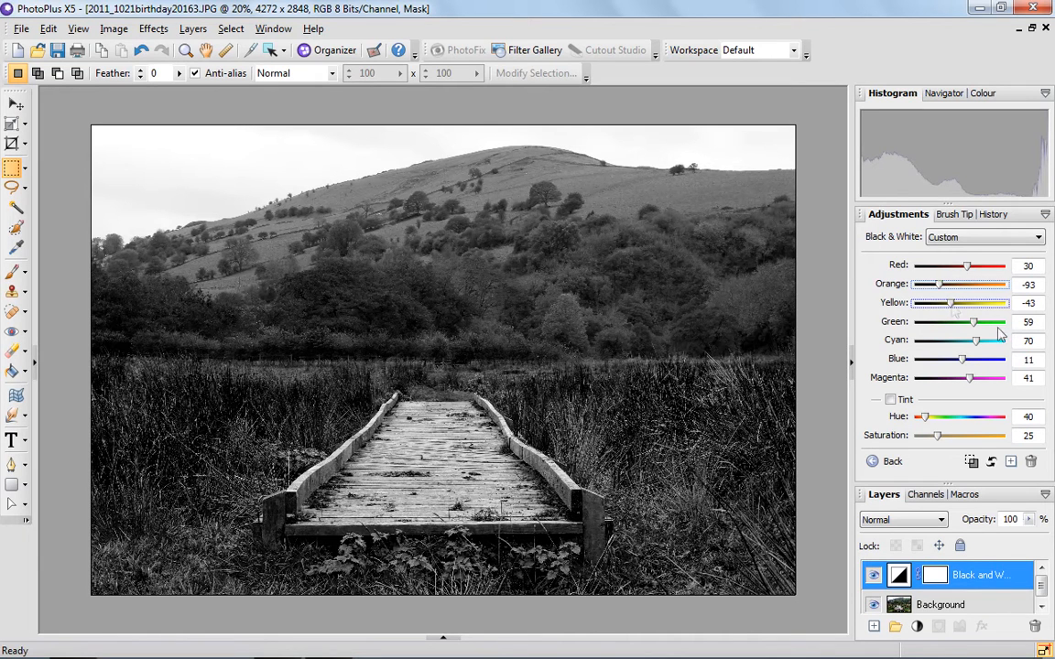
pyautogui.moveTo(974, 322); pyautogui.dragTo(1003, 323)
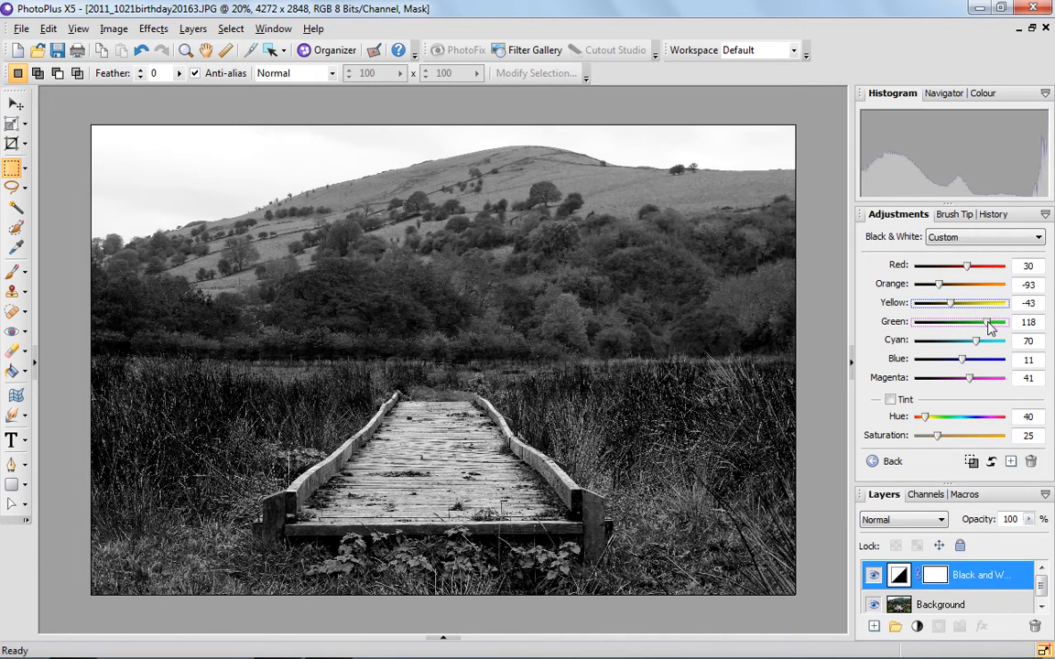
pyautogui.moveTo(987, 323); pyautogui.dragTo(955, 323)
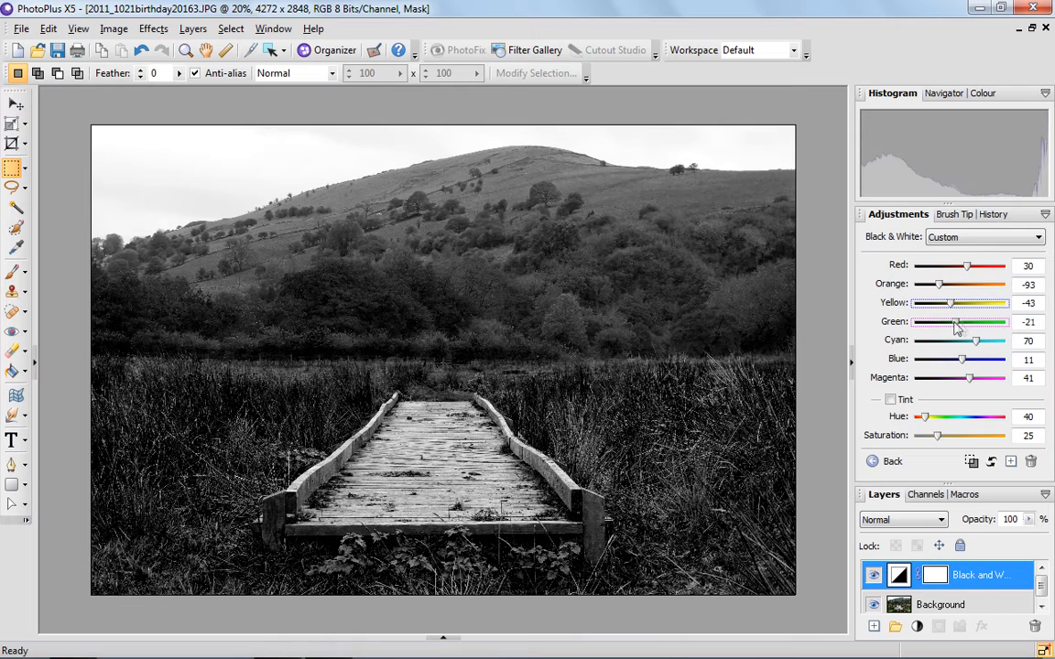
pyautogui.moveTo(959, 322); pyautogui.dragTo(945, 322)
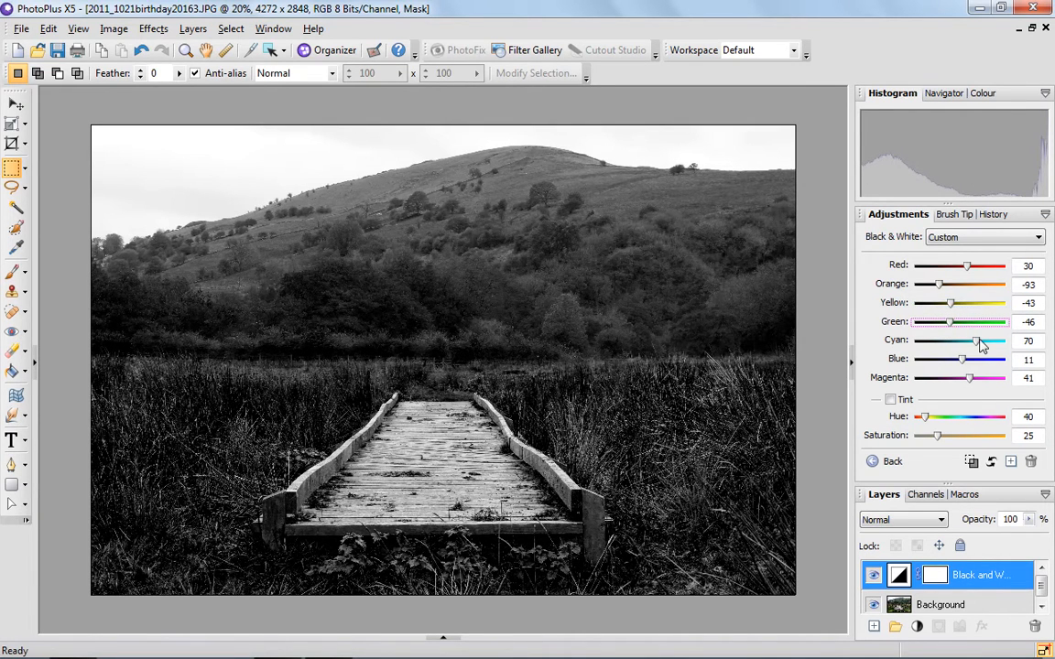
# Step: Set Cyan to 61 and Magenta to 14, and pull Yellow down to -114
pyautogui.moveTo(978, 341); pyautogui.dragTo(969, 340)
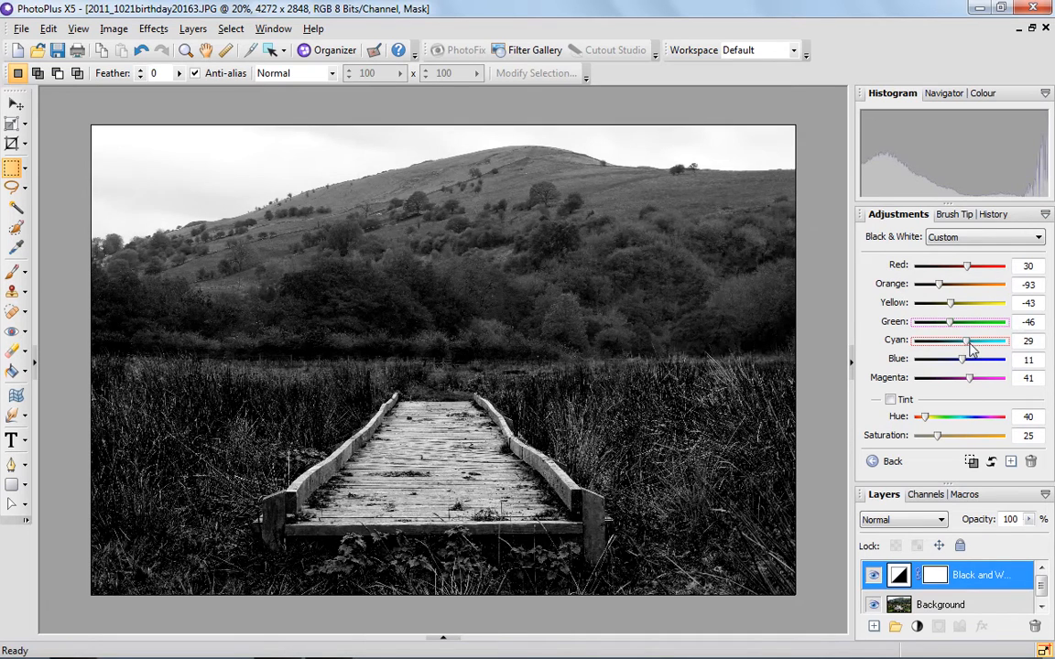
pyautogui.moveTo(970, 341); pyautogui.dragTo(1003, 341)
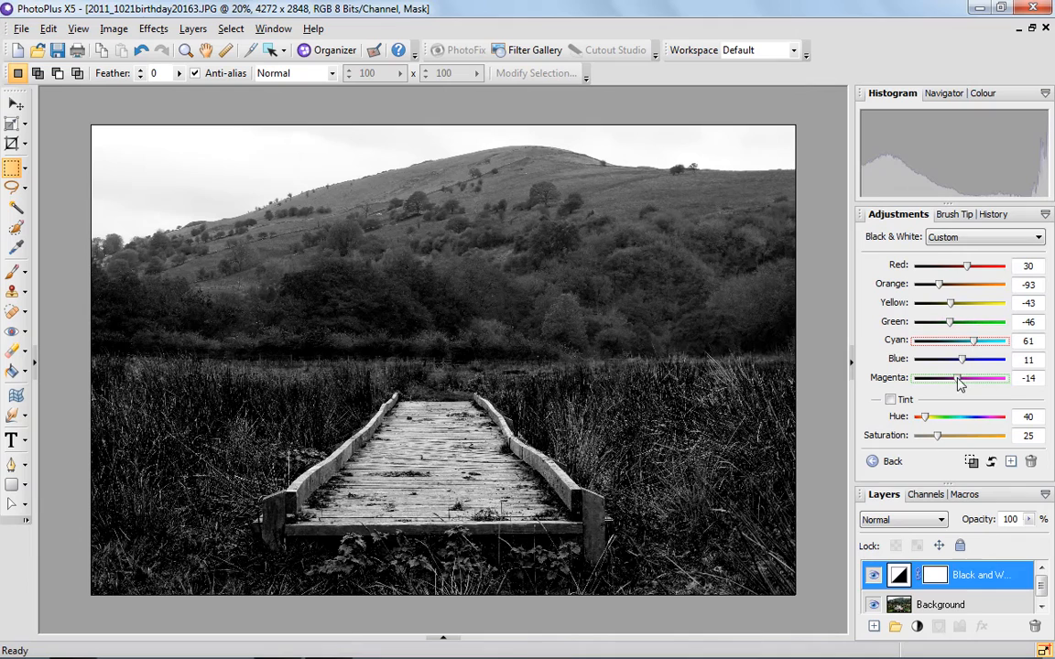
pyautogui.moveTo(960, 377); pyautogui.dragTo(984, 377)
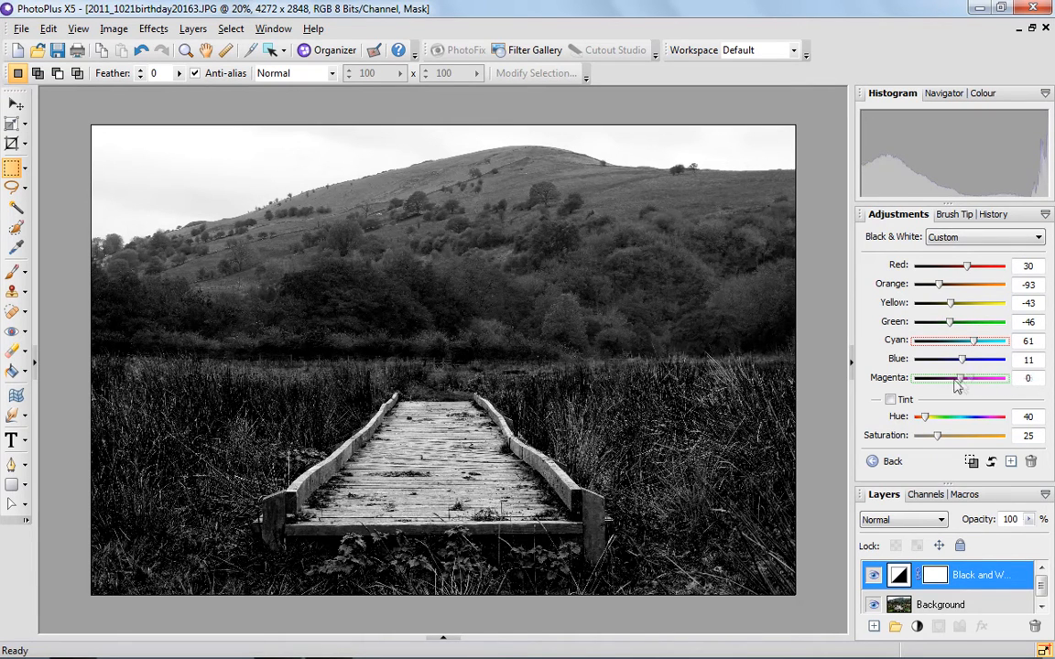
pyautogui.moveTo(954, 378); pyautogui.dragTo(966, 379)
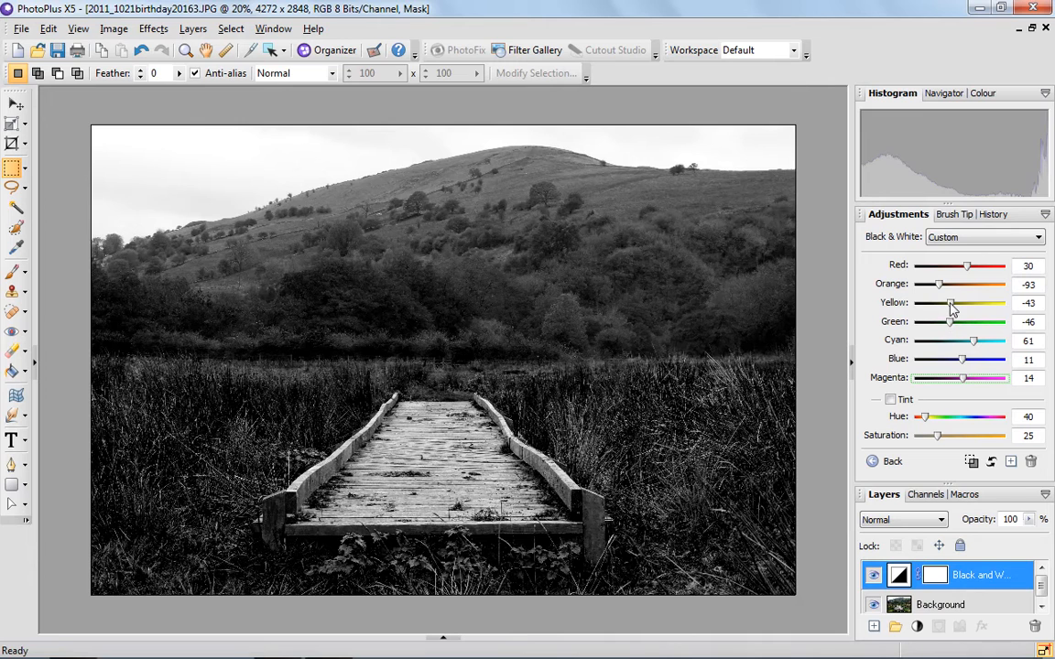
pyautogui.moveTo(950, 303); pyautogui.dragTo(939, 303)
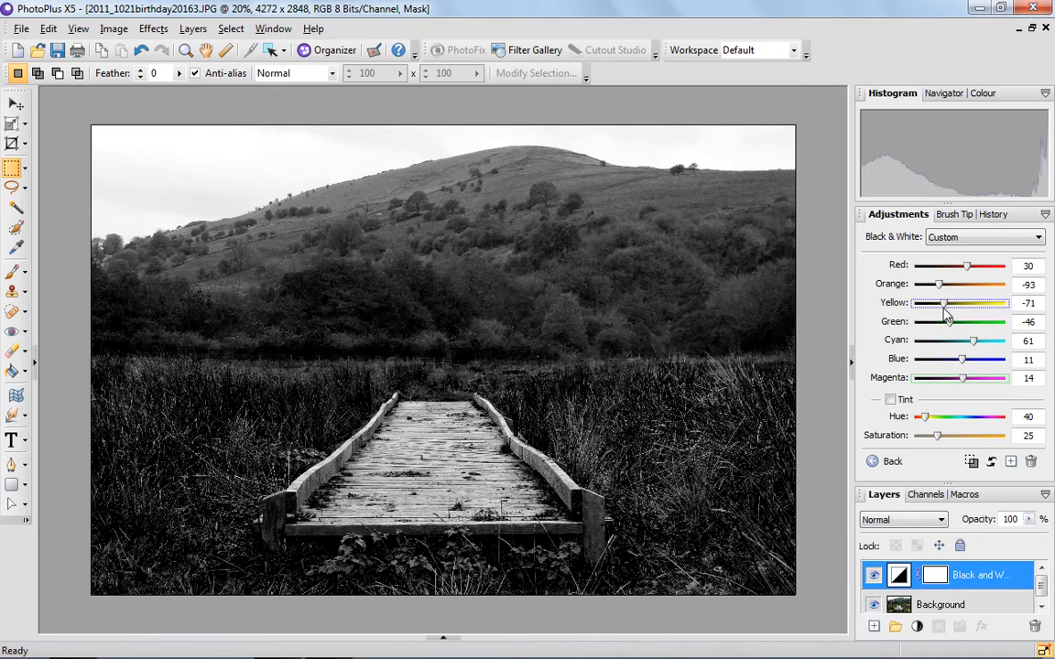
pyautogui.moveTo(939, 303); pyautogui.dragTo(925, 303)
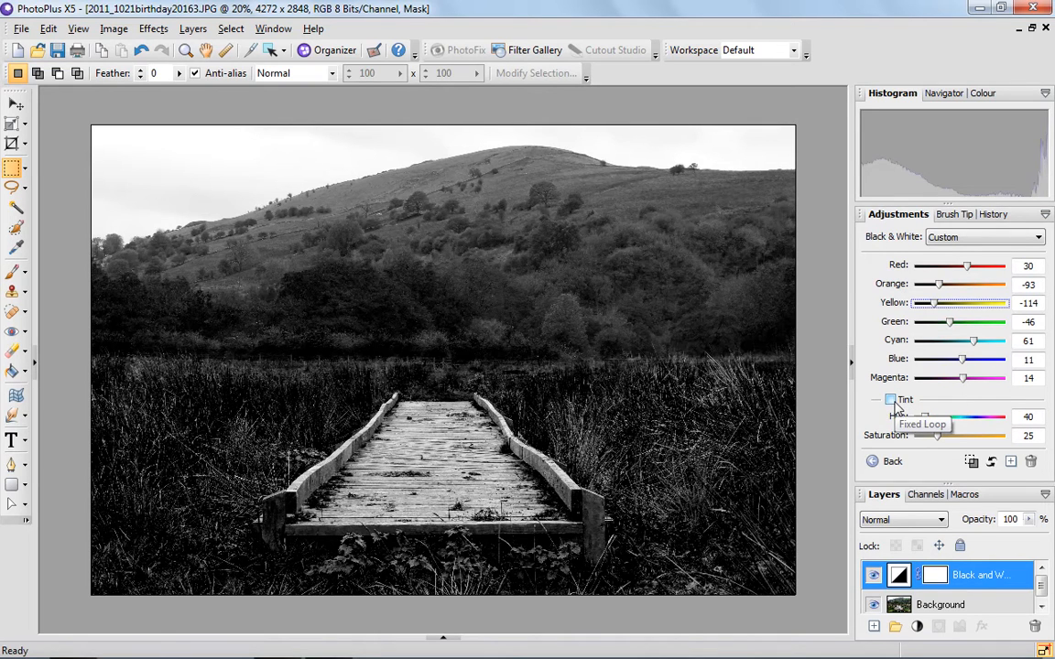
# Step: Enable Tint and, after previewing other colours, settle the hue at a warm 45
pyautogui.click(889, 400)
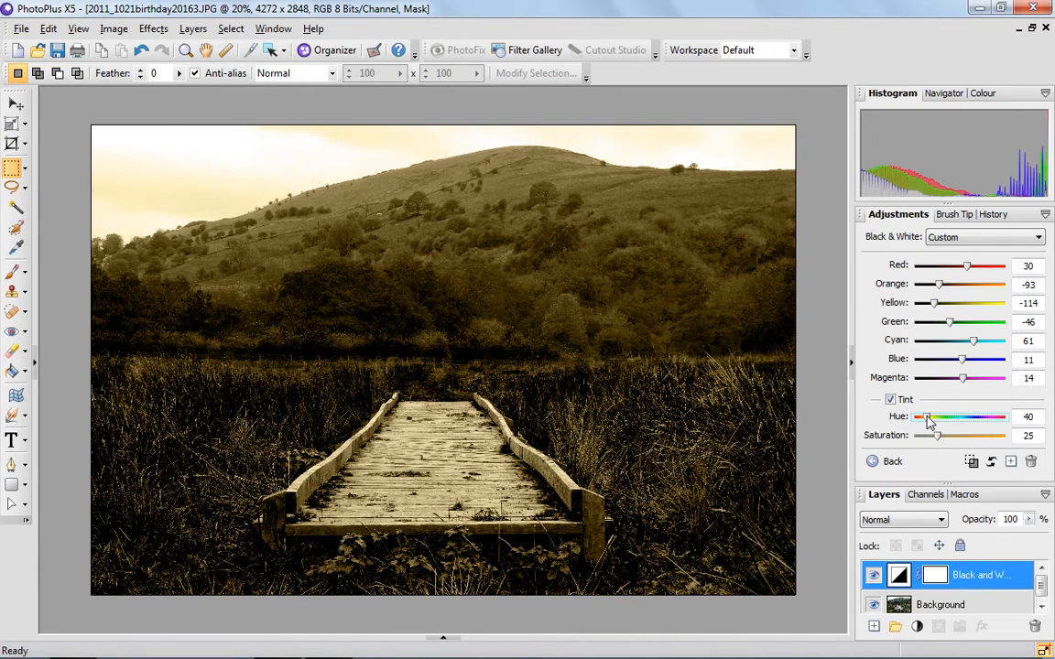
pyautogui.moveTo(923, 418); pyautogui.dragTo(947, 418)
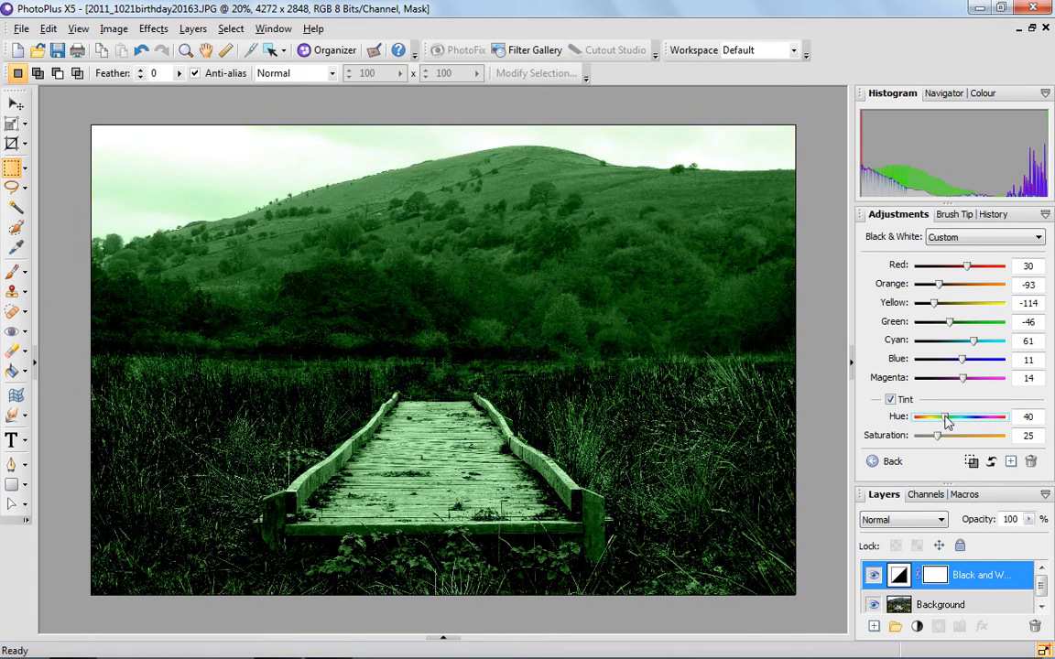
pyautogui.moveTo(947, 416); pyautogui.dragTo(975, 416)
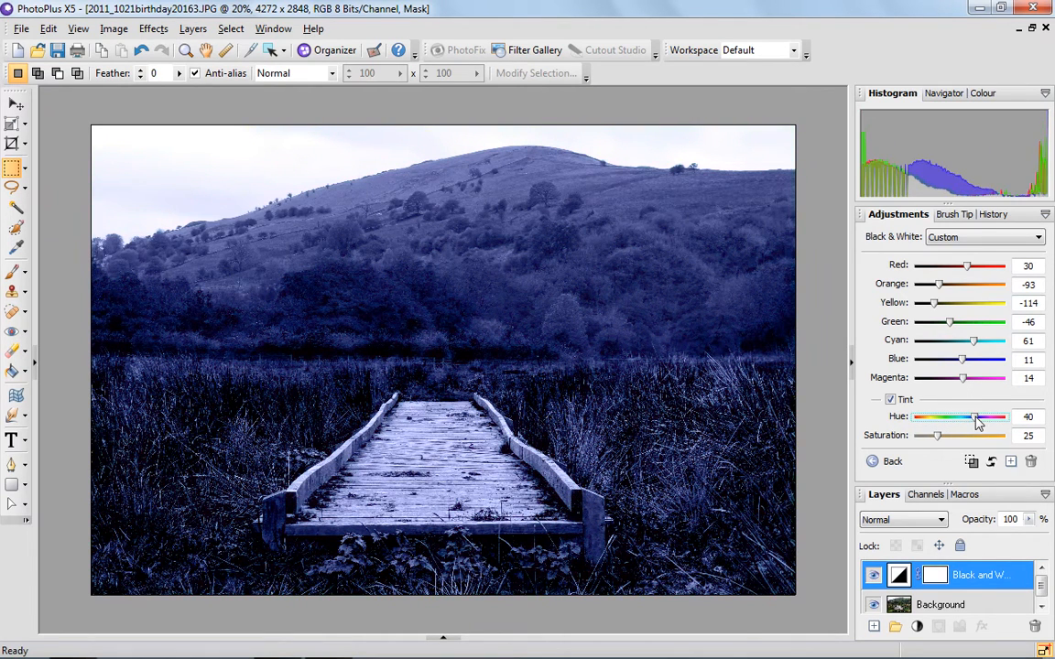
pyautogui.moveTo(972, 417); pyautogui.dragTo(1000, 417)
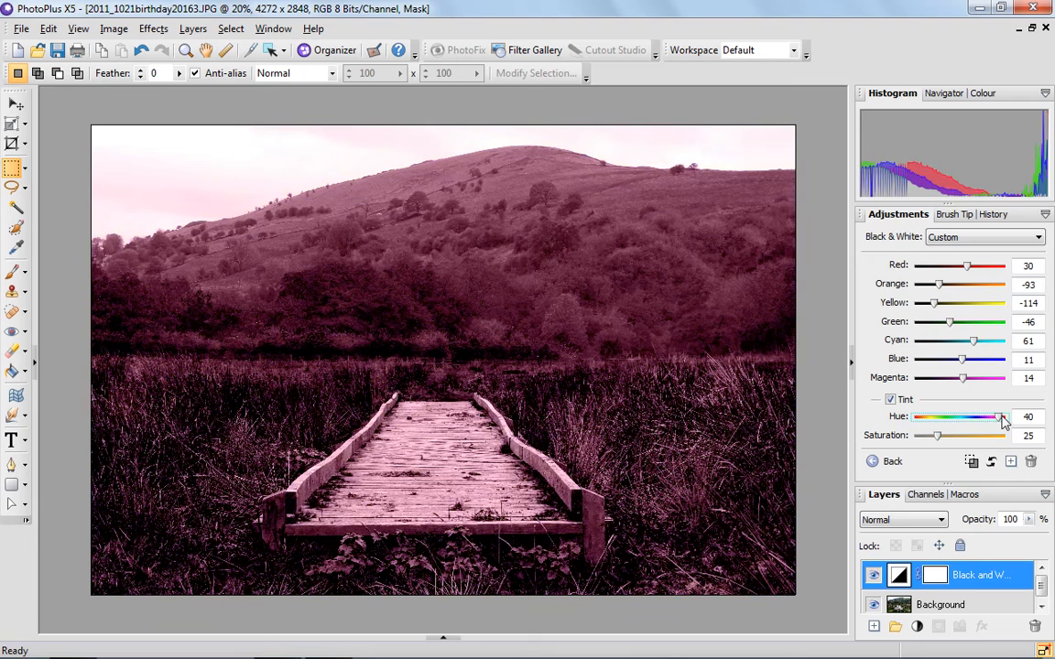
pyautogui.moveTo(998, 419); pyautogui.dragTo(961, 418)
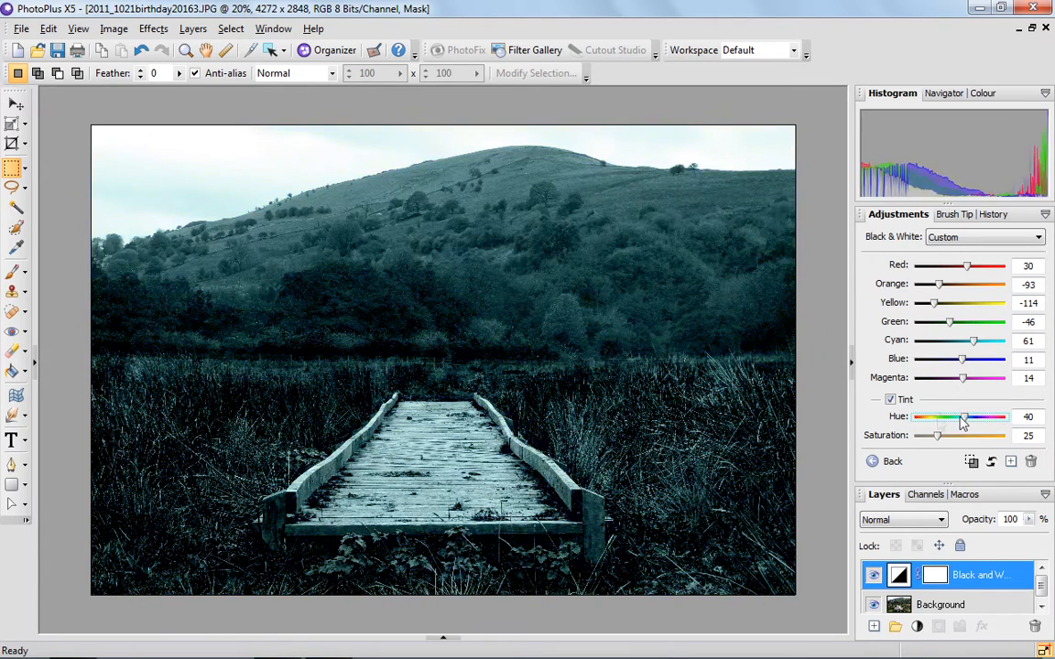
pyautogui.moveTo(961, 416); pyautogui.dragTo(927, 416)
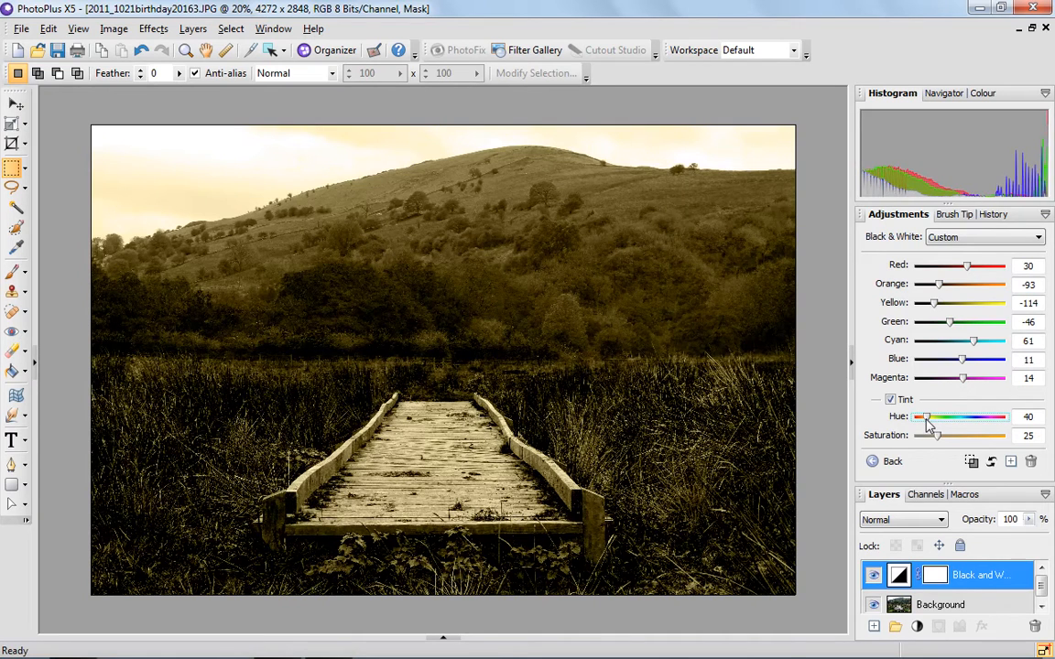
pyautogui.moveTo(920, 417); pyautogui.dragTo(933, 418)
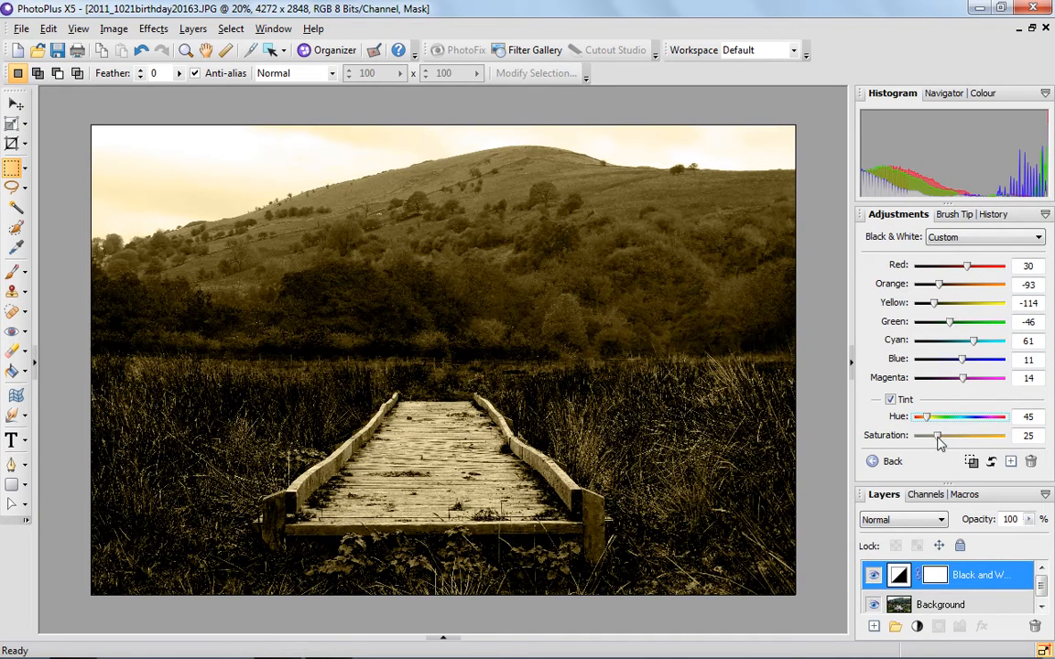
# Step: Set the tint saturation to 34 for a moderate sepia
pyautogui.moveTo(936, 436); pyautogui.dragTo(965, 436)
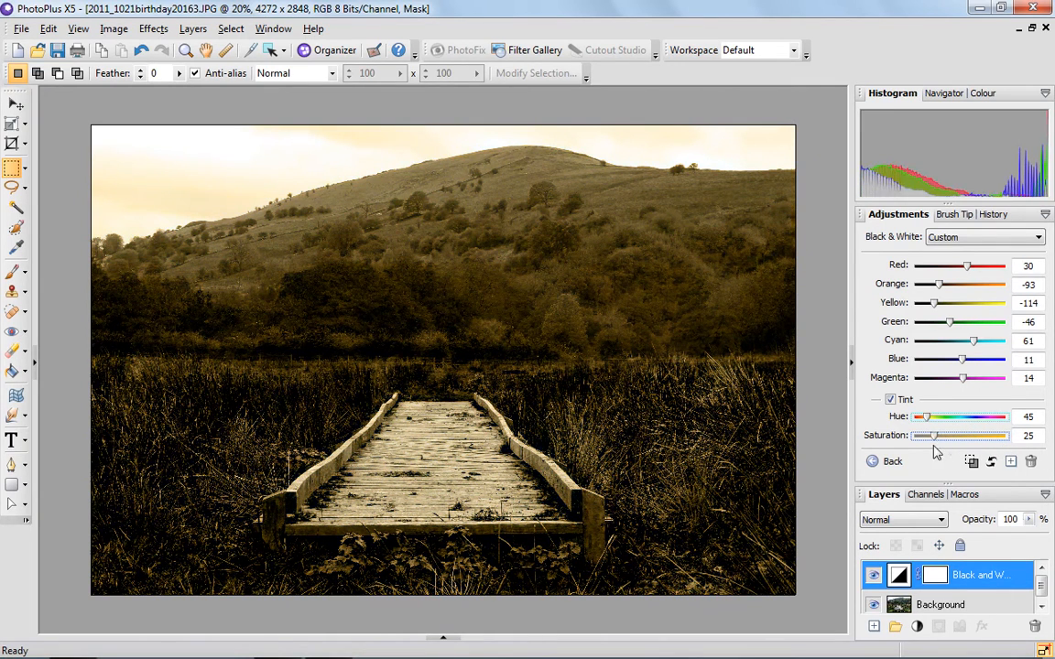
pyautogui.moveTo(932, 436); pyautogui.dragTo(970, 436)
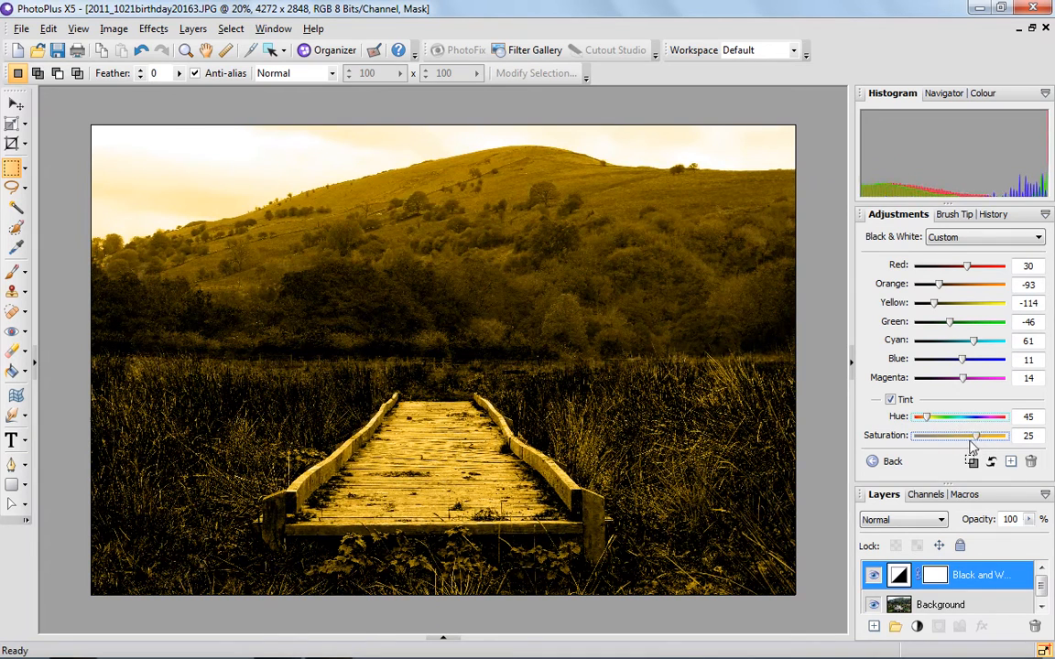
pyautogui.moveTo(997, 435); pyautogui.dragTo(957, 435)
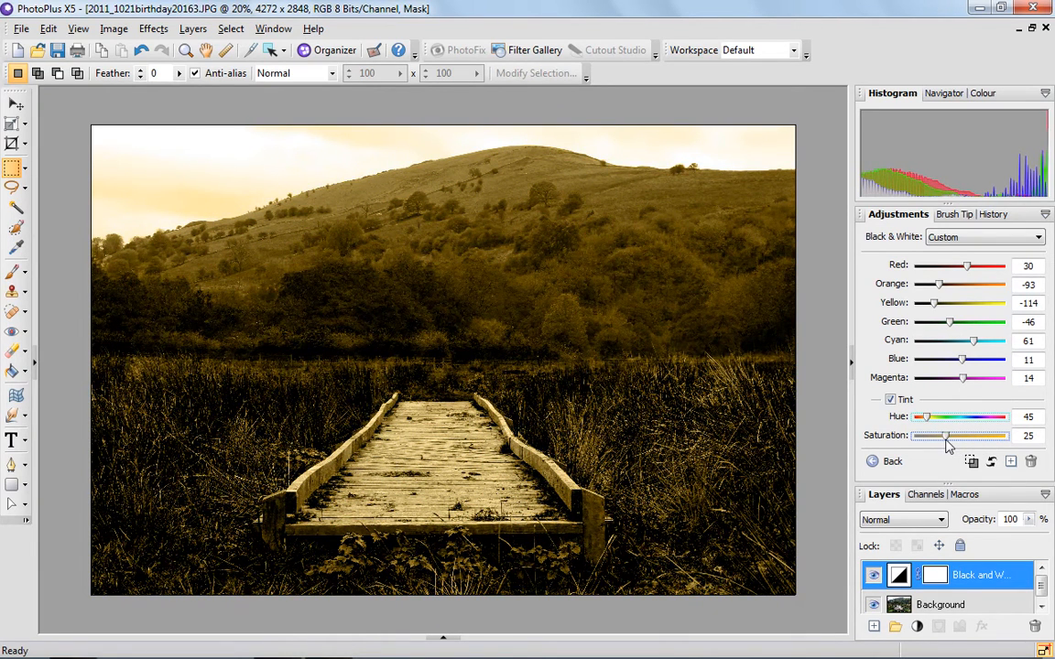
pyautogui.moveTo(930, 434); pyautogui.dragTo(943, 435)
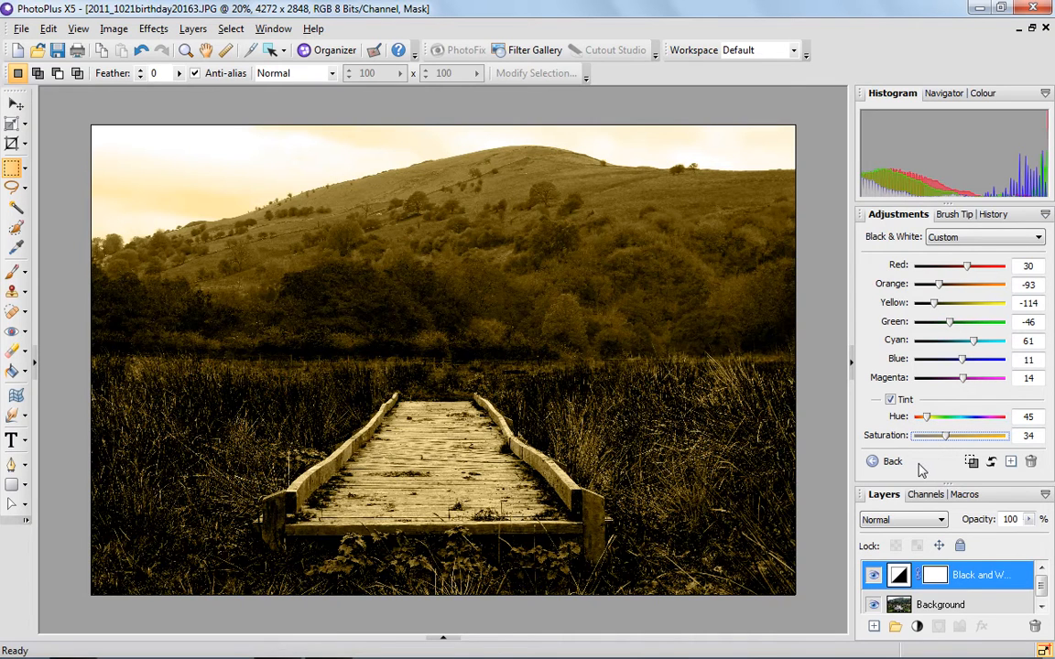
pyautogui.moveTo(774, 413)
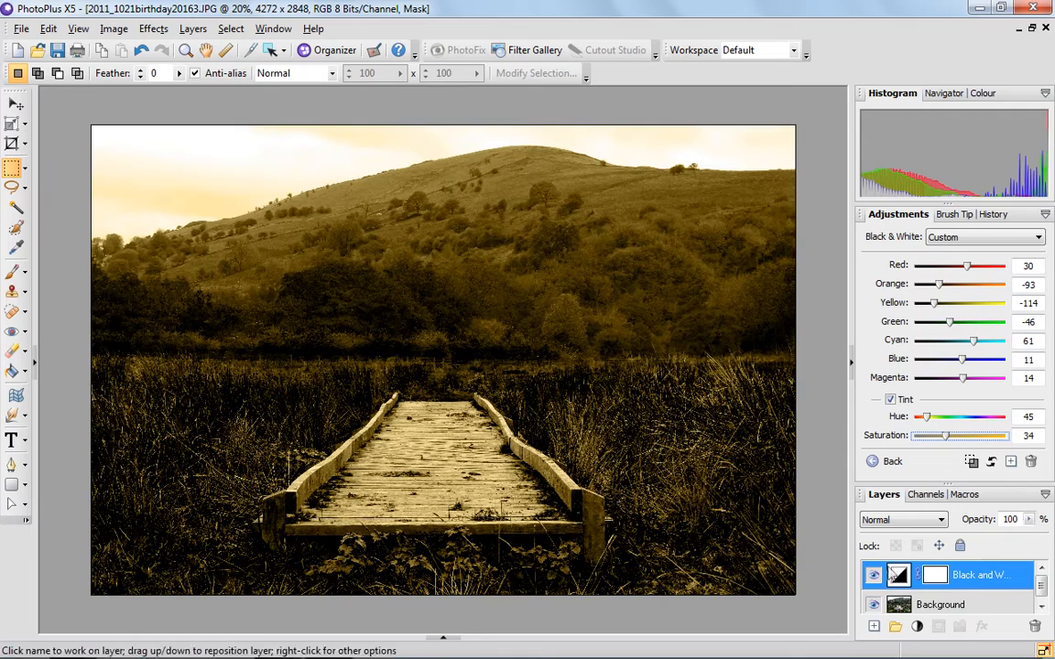
pyautogui.click(873, 575)
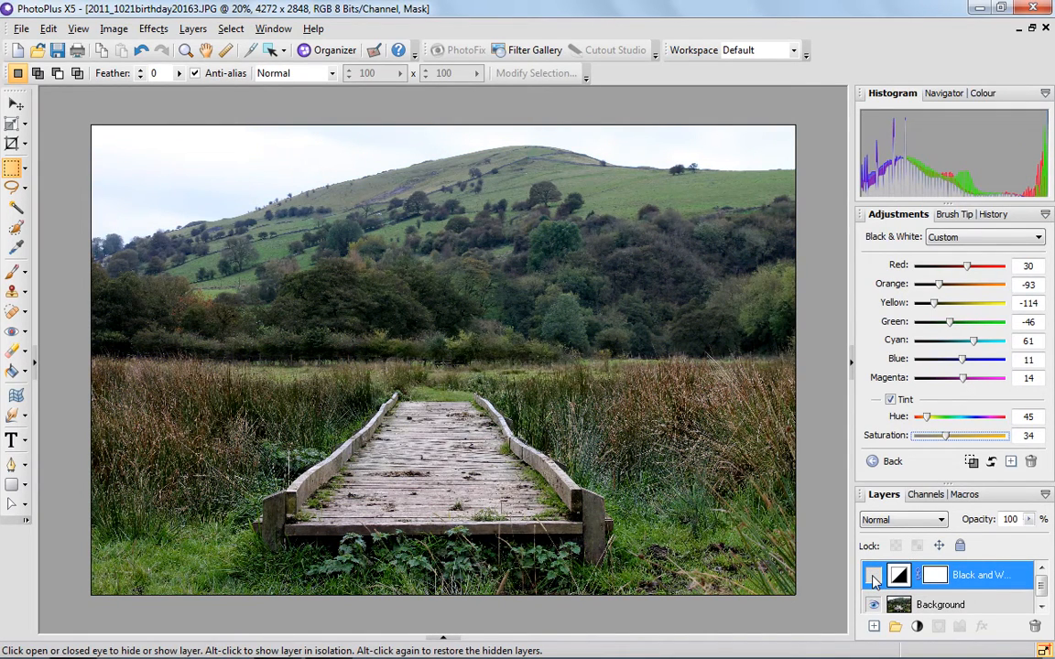
pyautogui.click(873, 575)
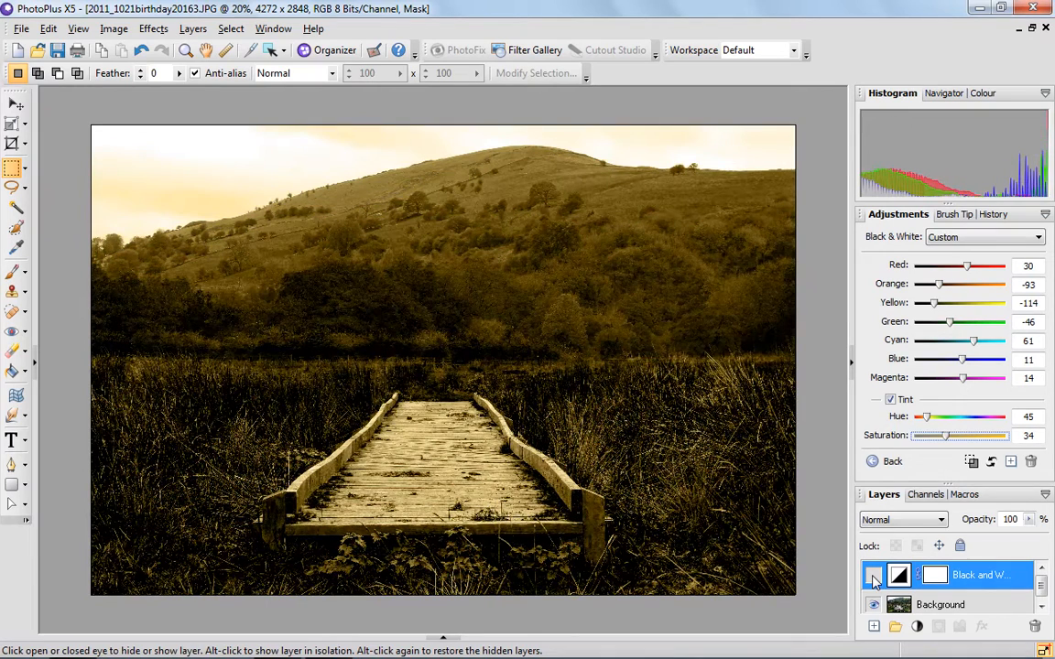
pyautogui.click(873, 576)
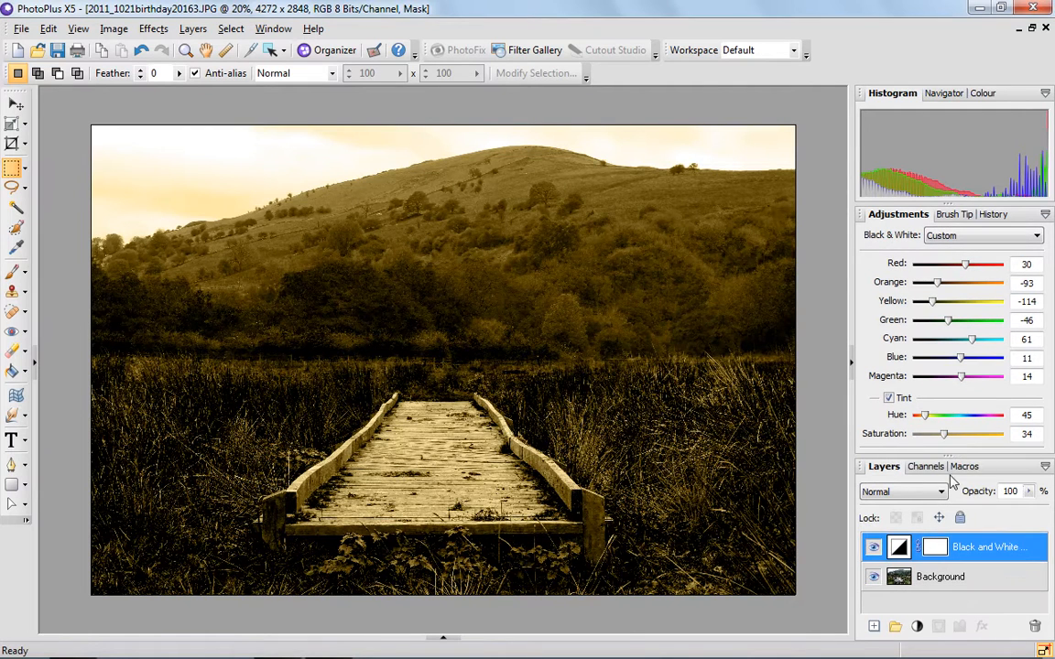
pyautogui.moveTo(925, 466)
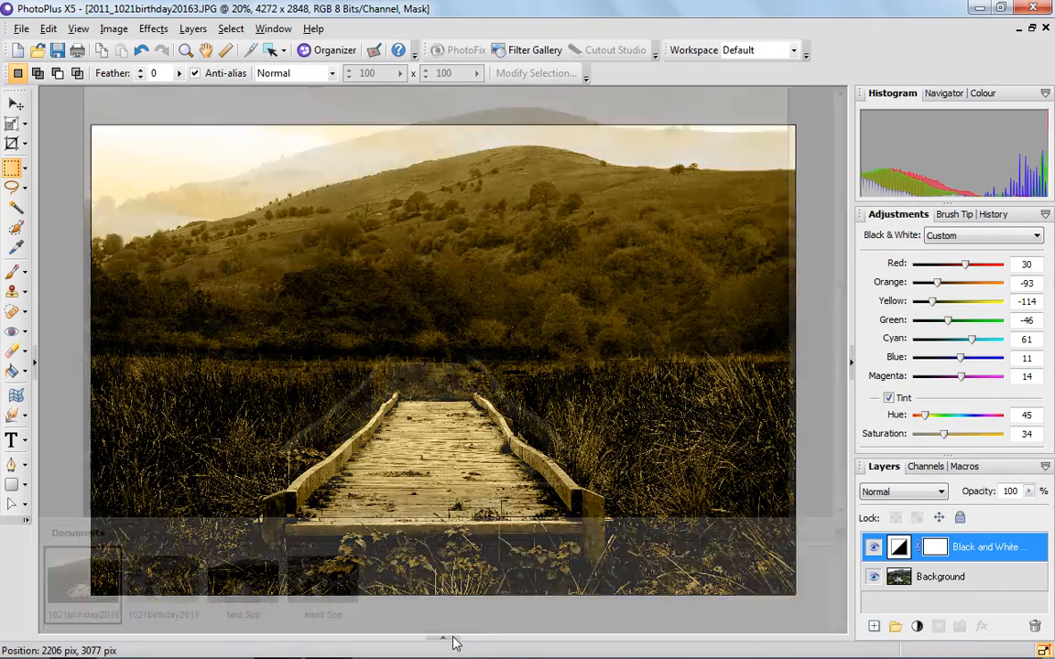
# Step: Switch to the open colour photo of the ruined shed
pyautogui.click(168, 585)
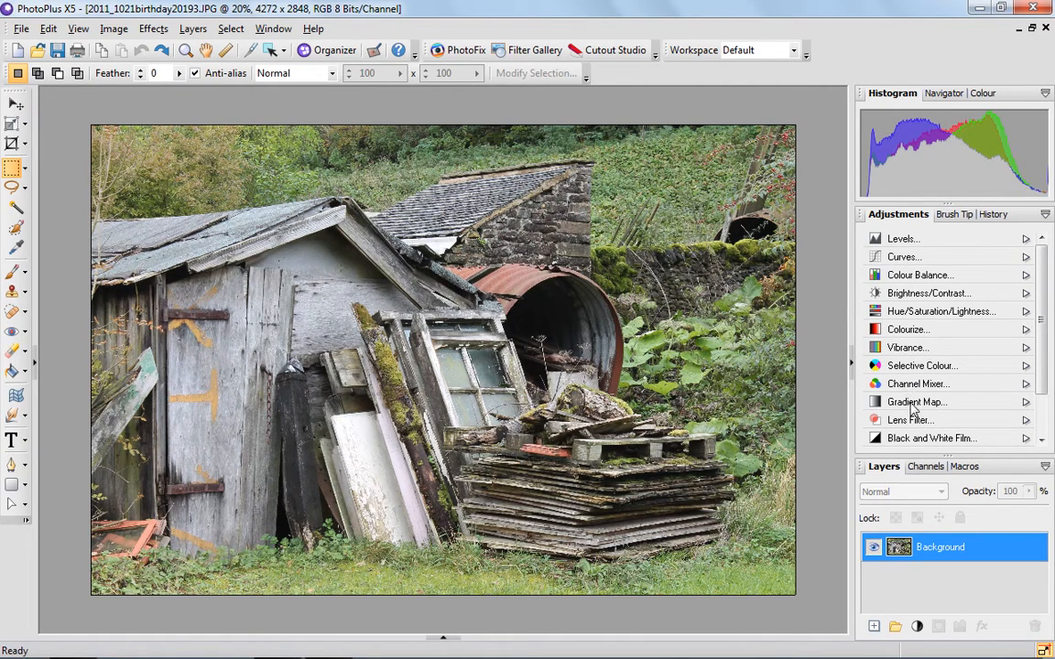
# Step: Add a Gradient Map adjustment layer to the shed photo and open its gradient editor
pyautogui.click(915, 402)
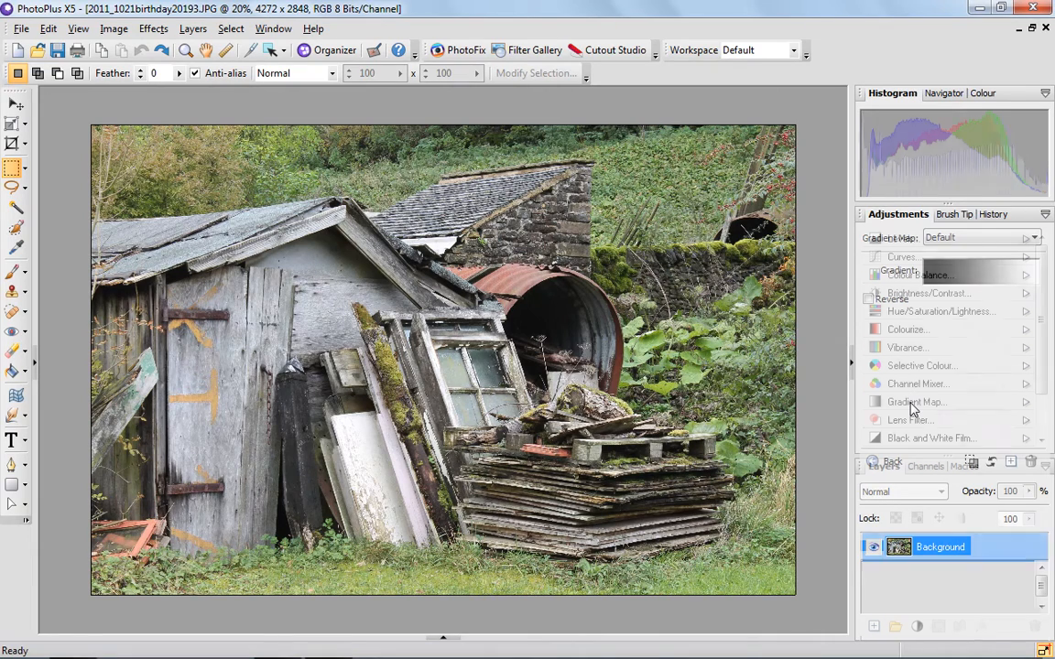
pyautogui.click(915, 402)
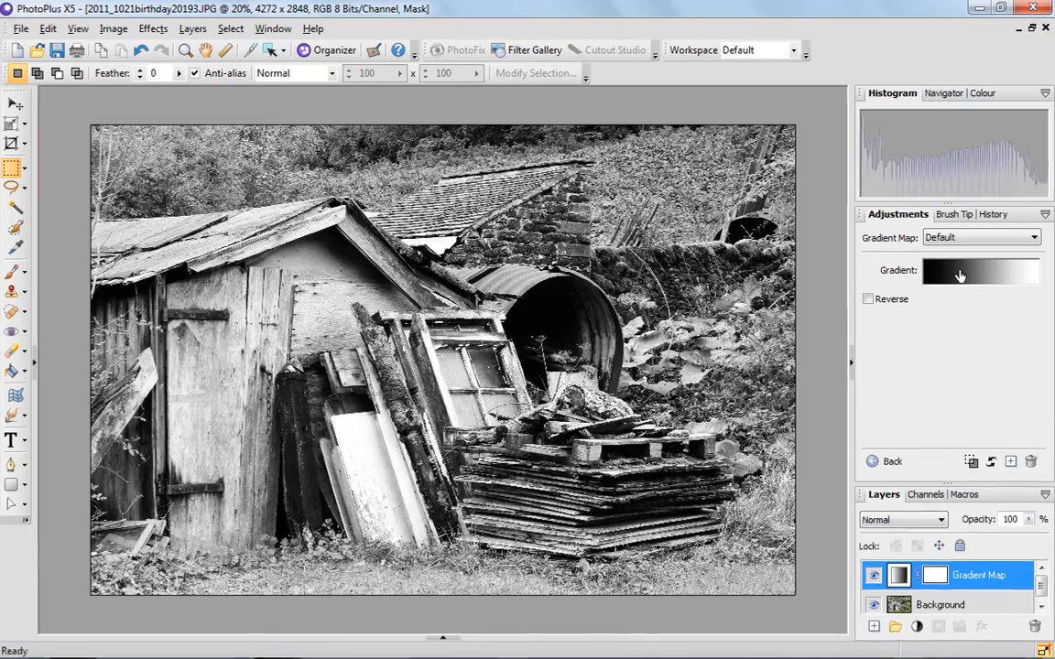
pyautogui.click(981, 274)
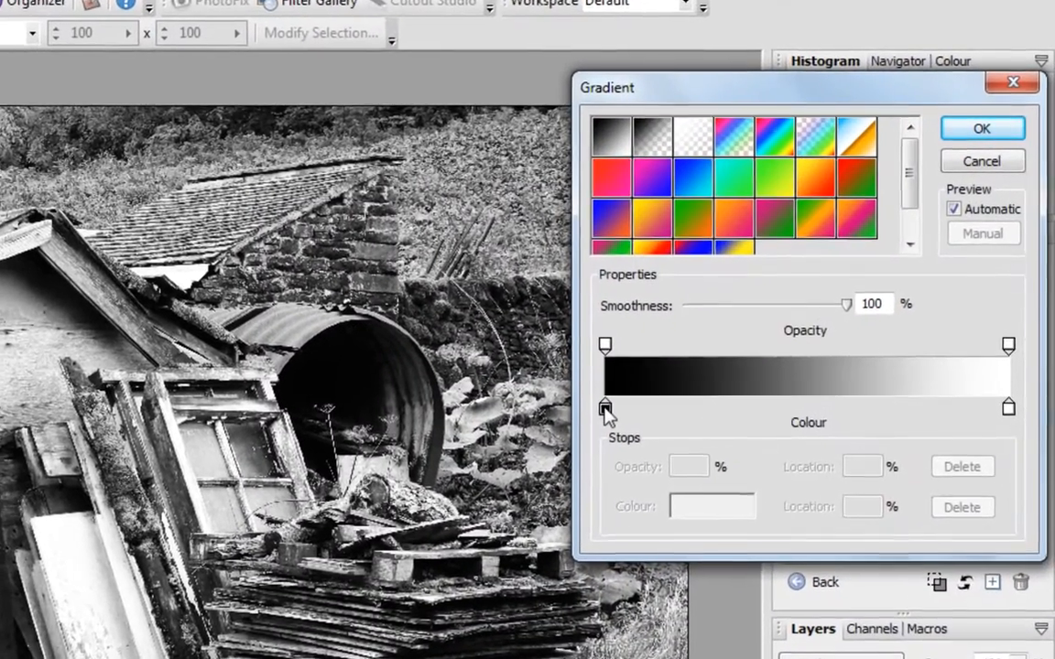
# Step: Move the gradient's black stop to about 32%, keep white at the end, and accept
pyautogui.click(604, 408)
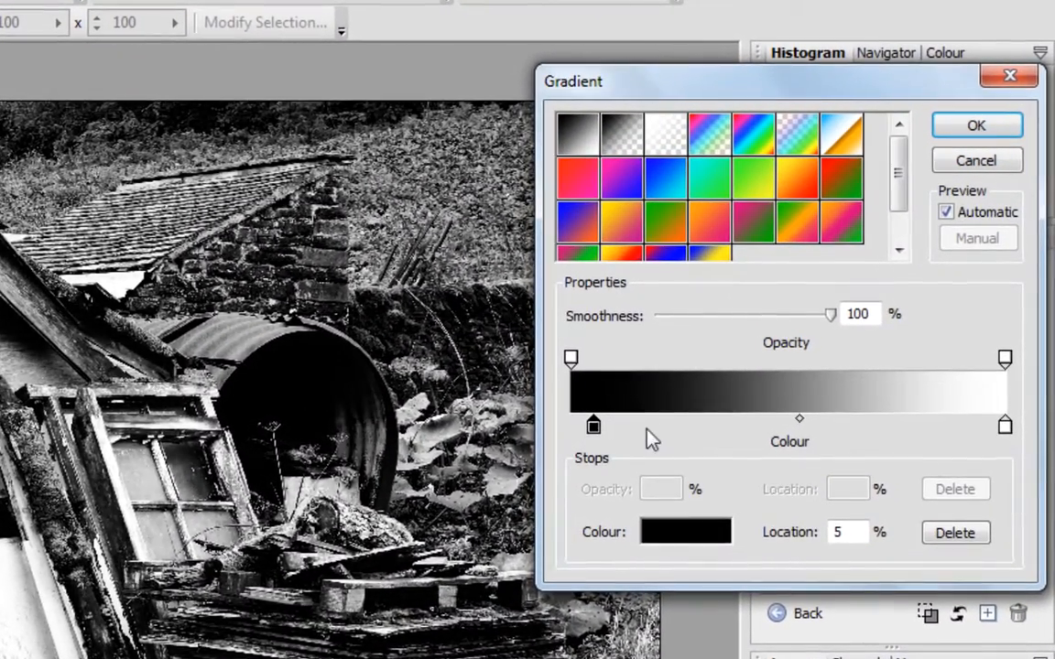
pyautogui.moveTo(594, 424); pyautogui.dragTo(702, 424)
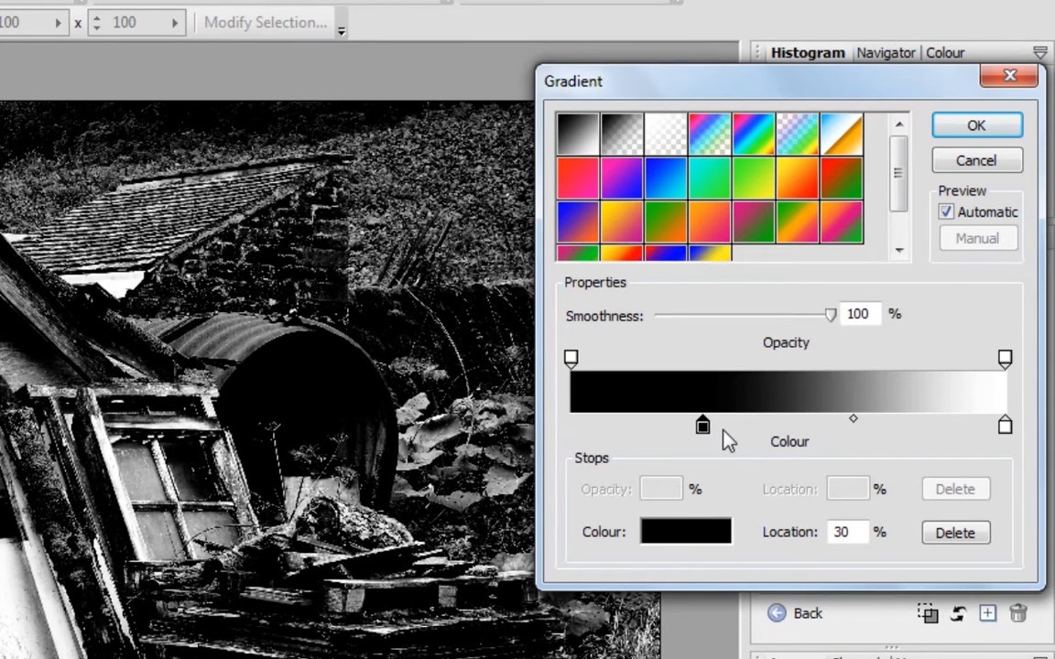
pyautogui.moveTo(703, 424); pyautogui.dragTo(749, 424)
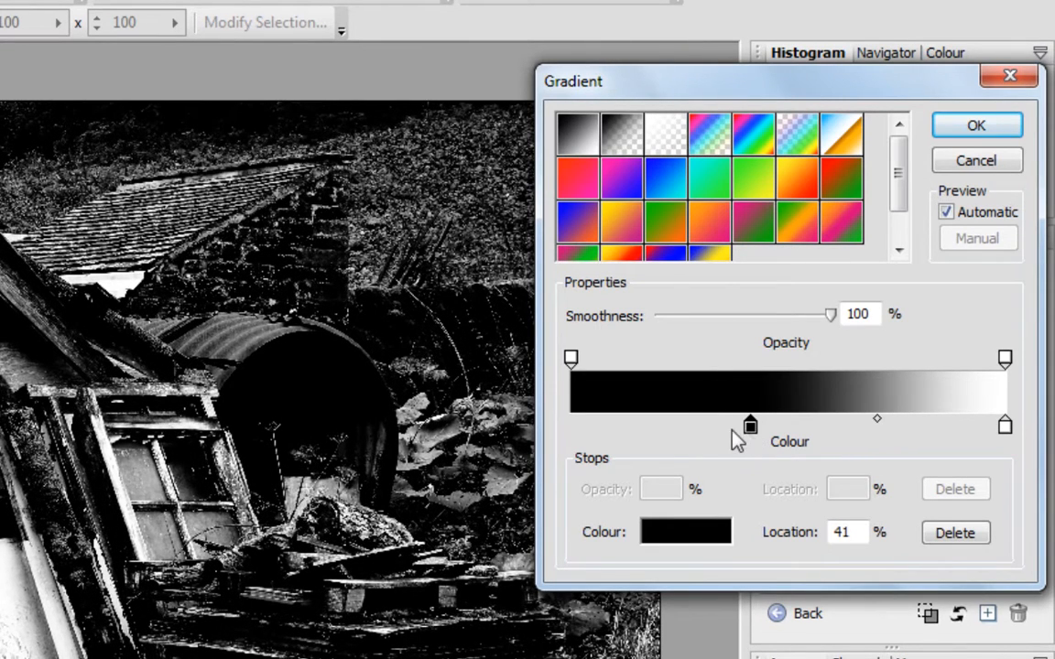
pyautogui.moveTo(748, 423); pyautogui.dragTo(708, 424)
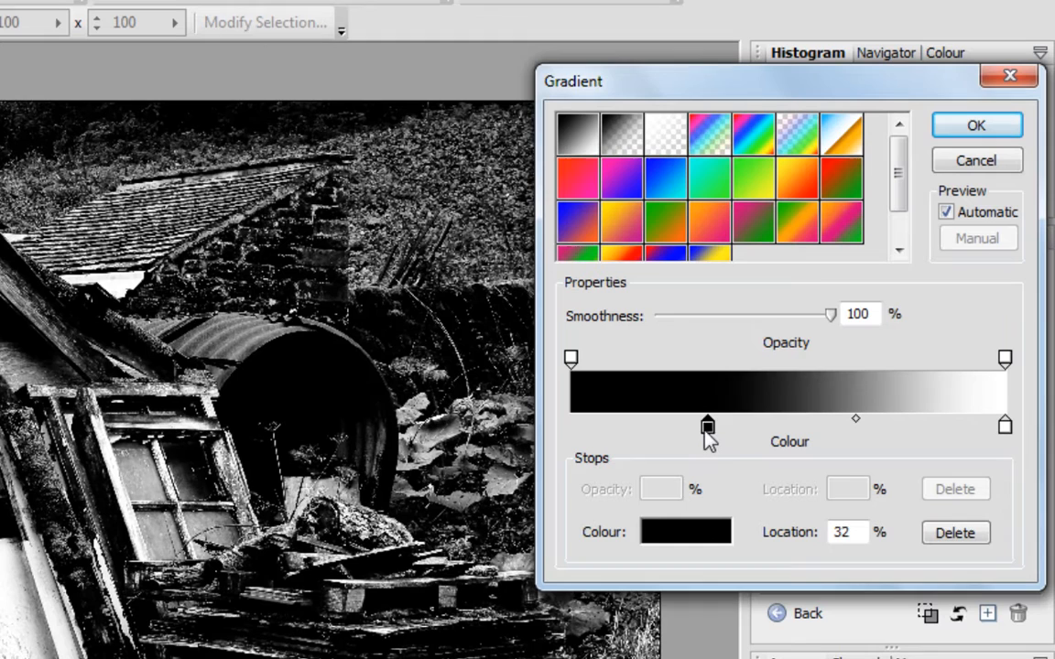
pyautogui.moveTo(707, 426); pyautogui.dragTo(684, 426)
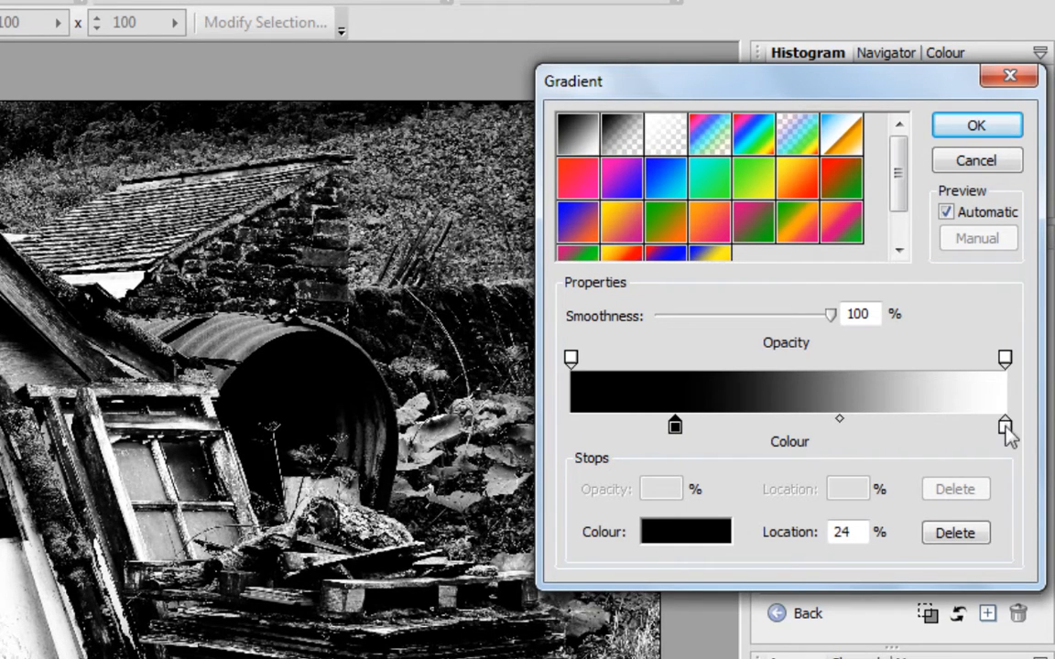
pyautogui.moveTo(1004, 424); pyautogui.dragTo(955, 424)
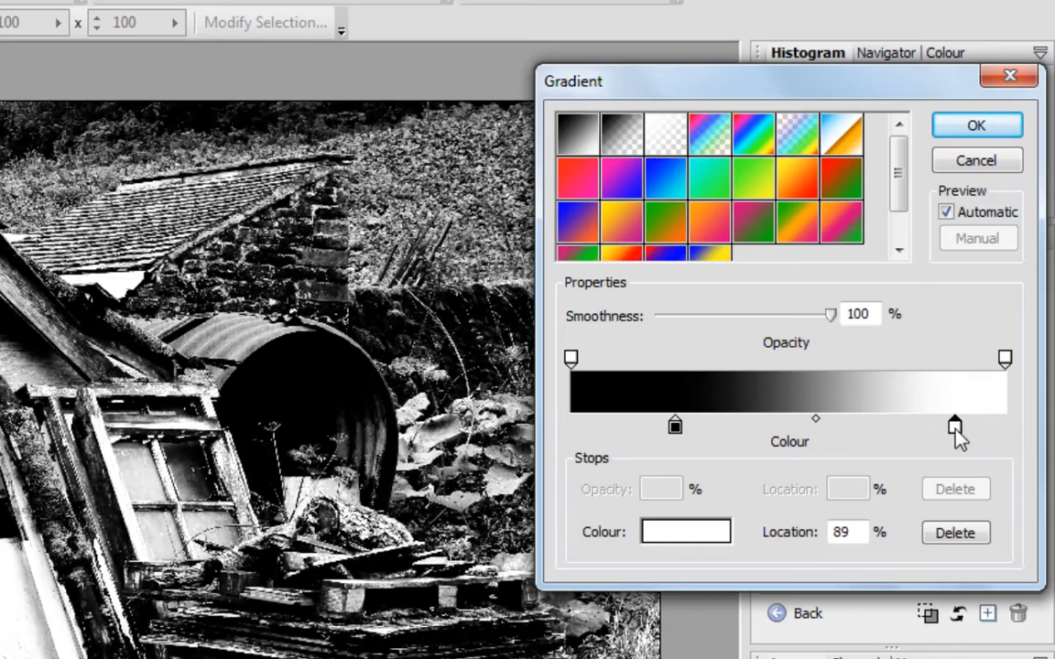
pyautogui.moveTo(954, 424); pyautogui.dragTo(991, 424)
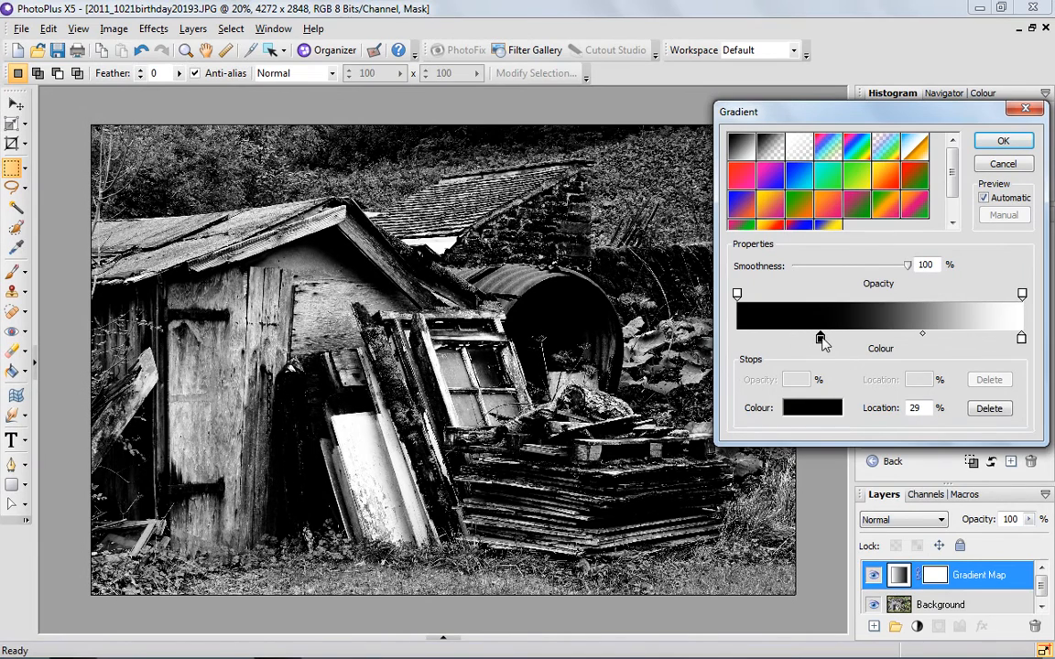
pyautogui.moveTo(819, 338); pyautogui.dragTo(828, 338)
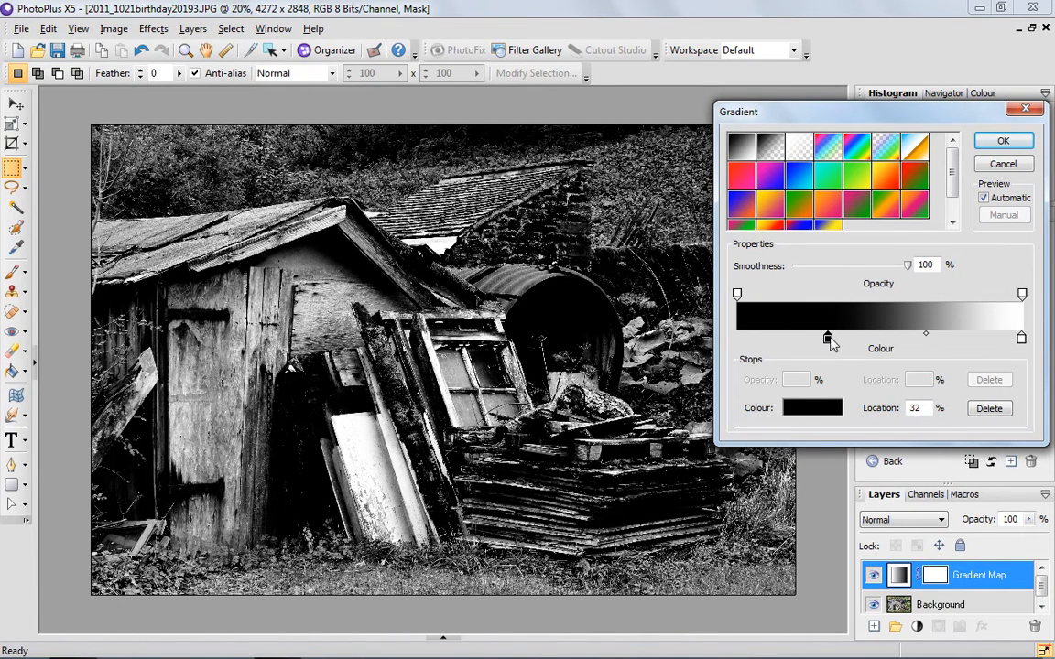
pyautogui.click(1003, 140)
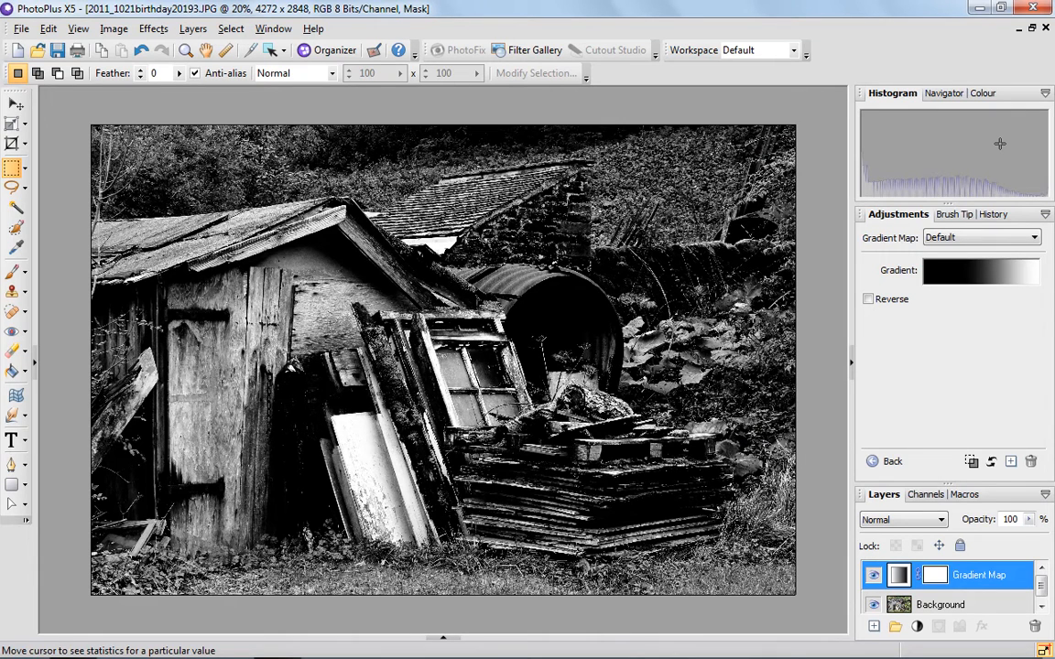
pyautogui.moveTo(897, 362)
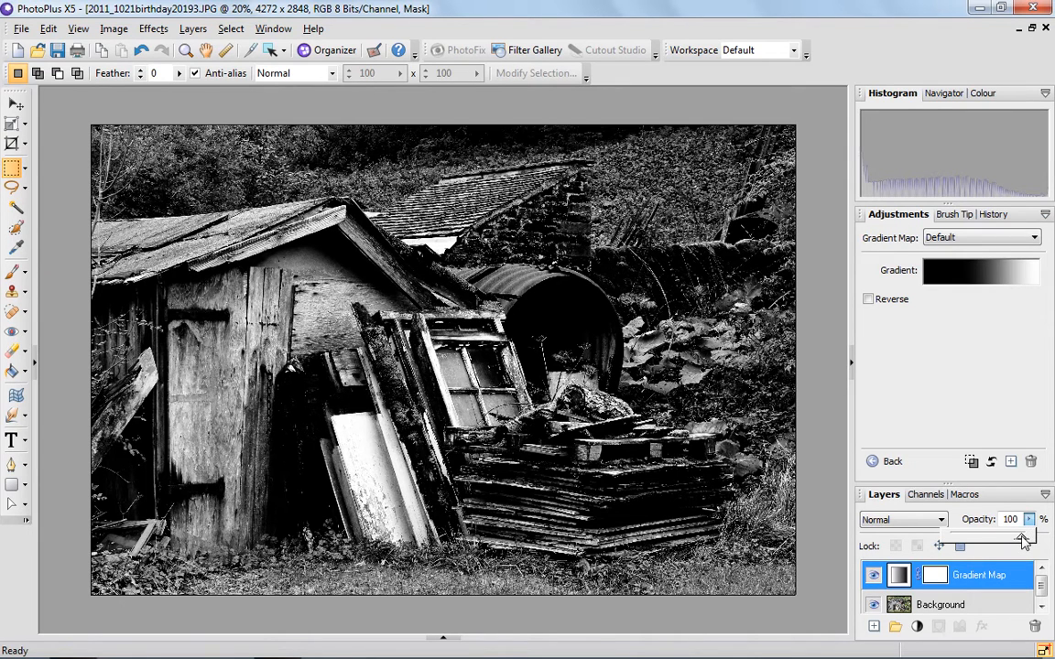
# Step: Set the Gradient Map layer's opacity to 87% after trying lower values
pyautogui.moveTo(1024, 538); pyautogui.dragTo(998, 539)
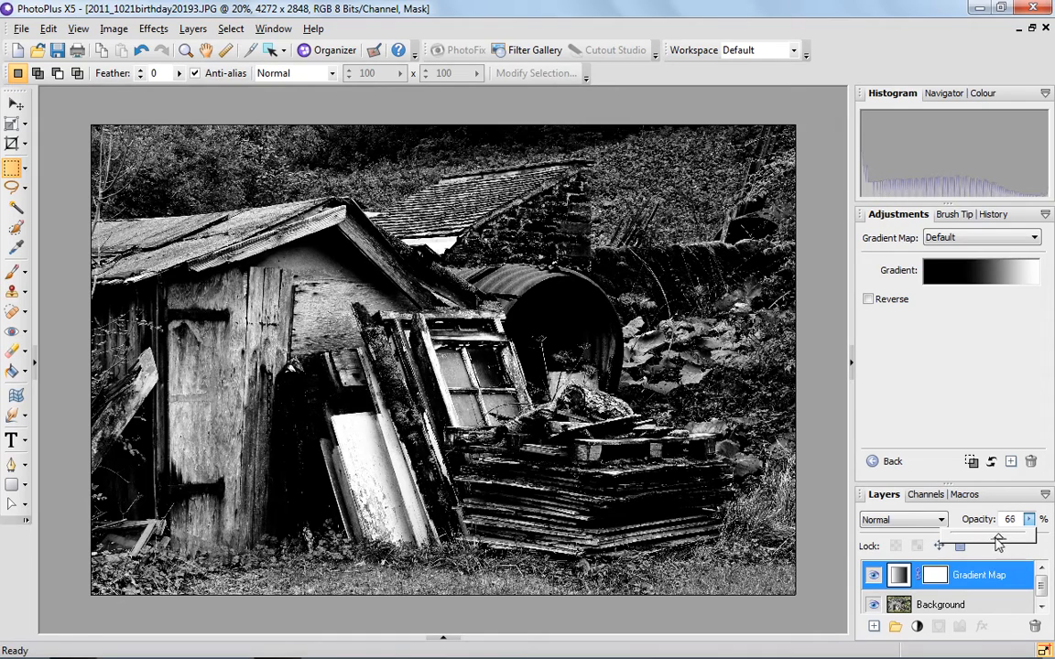
pyautogui.moveTo(996, 535); pyautogui.dragTo(970, 535)
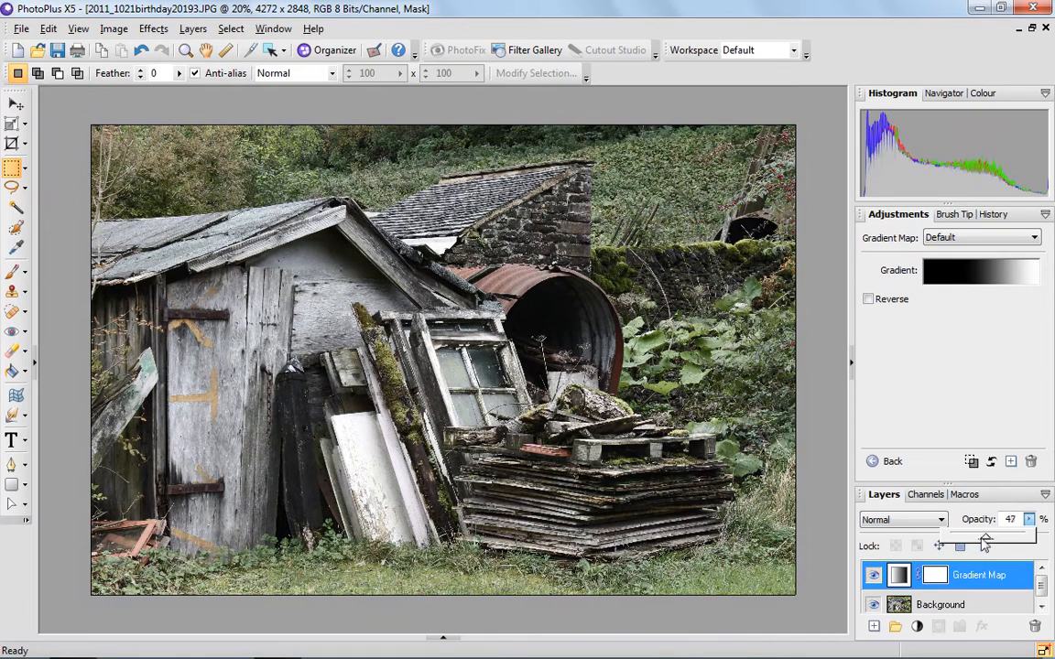
pyautogui.moveTo(985, 540); pyautogui.dragTo(998, 540)
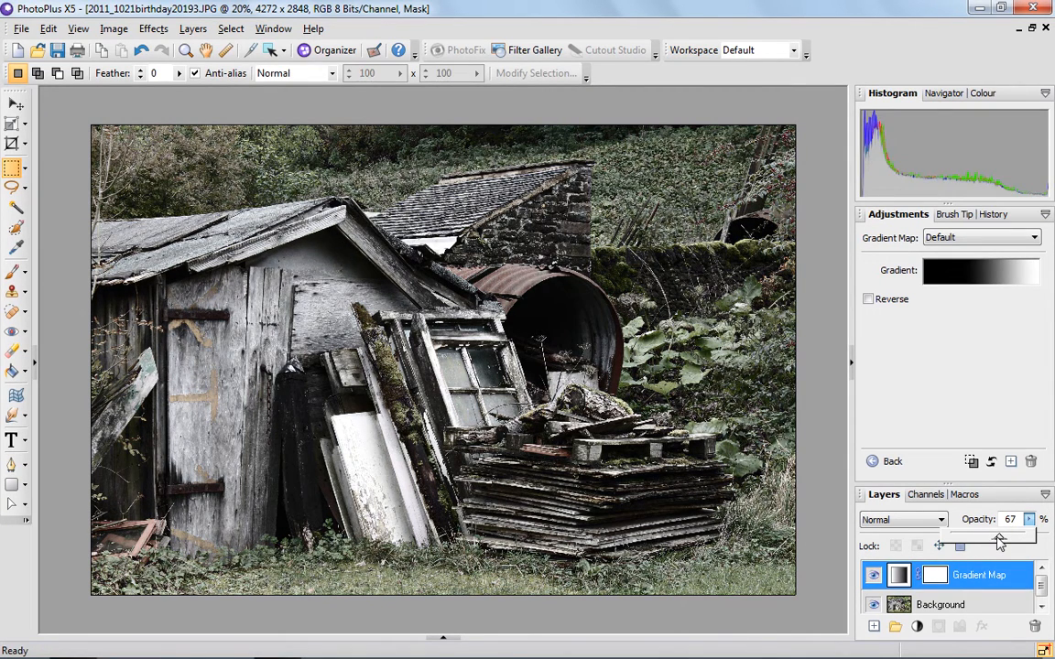
pyautogui.moveTo(996, 537); pyautogui.dragTo(1007, 537)
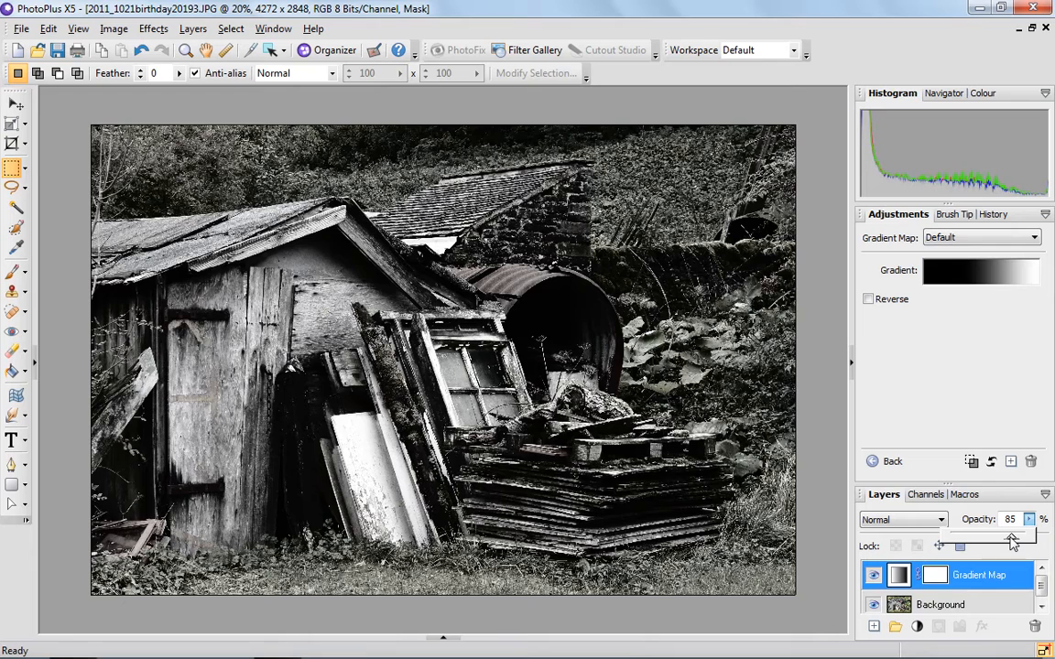
pyautogui.moveTo(1009, 534); pyautogui.dragTo(1015, 534)
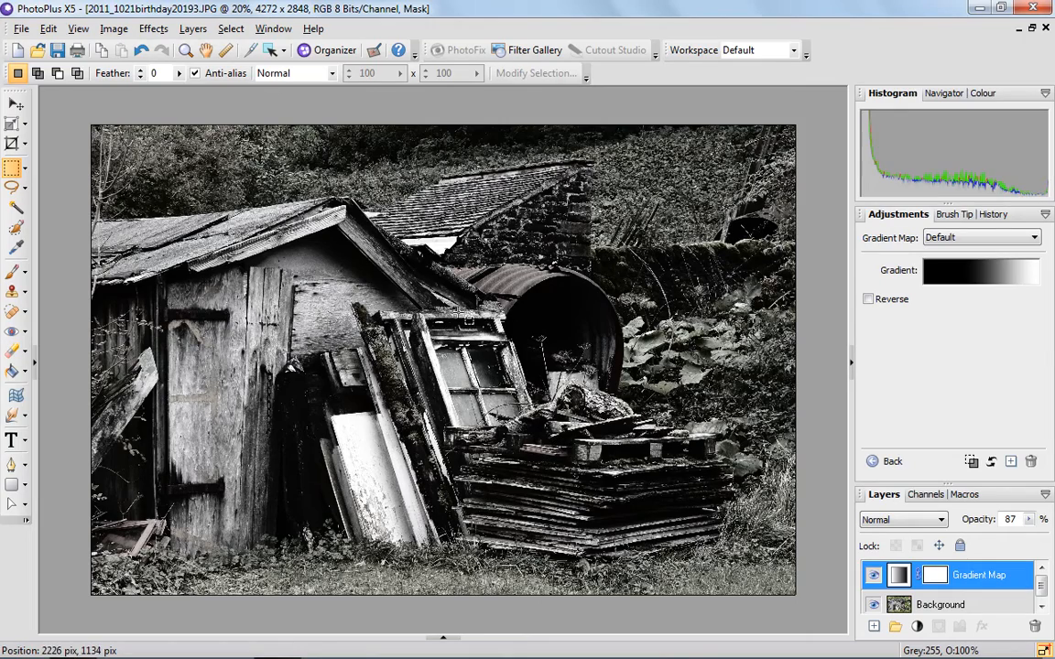
pyautogui.moveTo(650, 375)
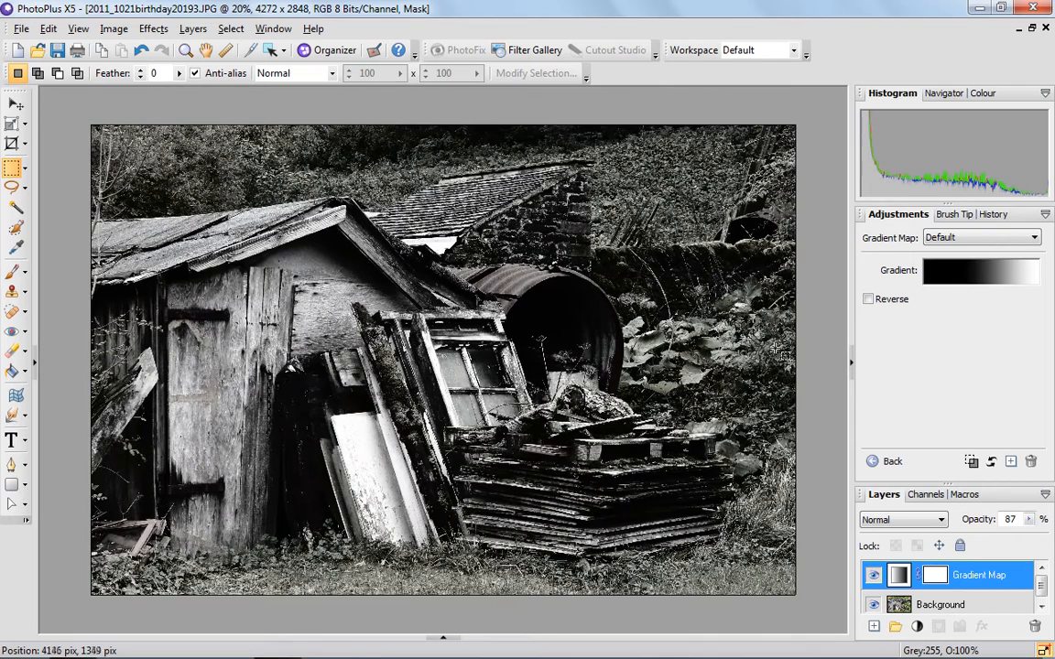
pyautogui.moveTo(816, 347)
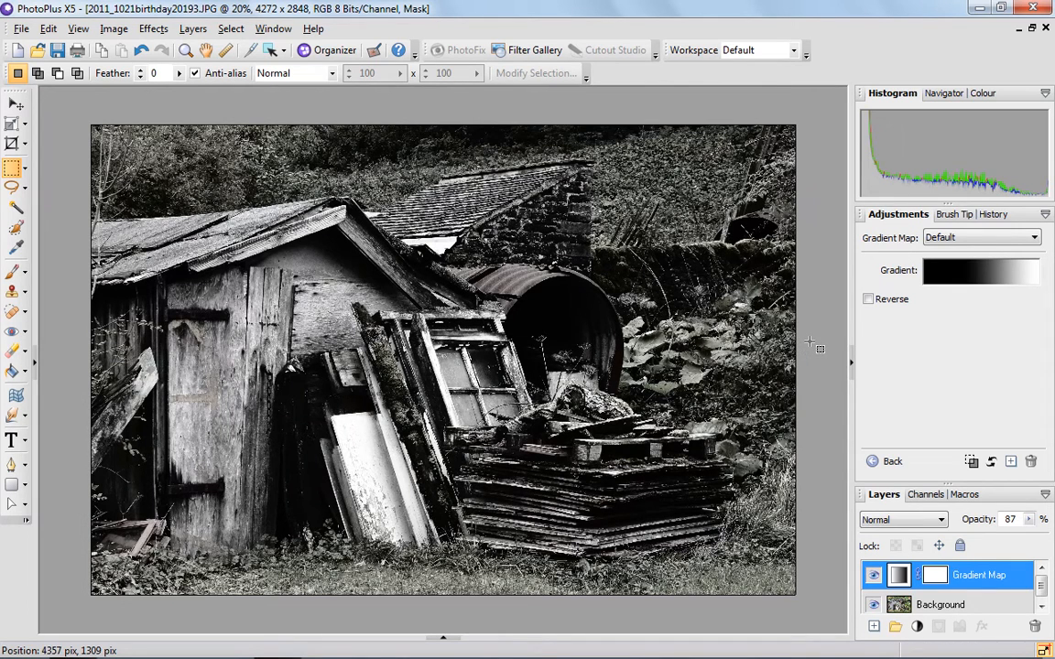